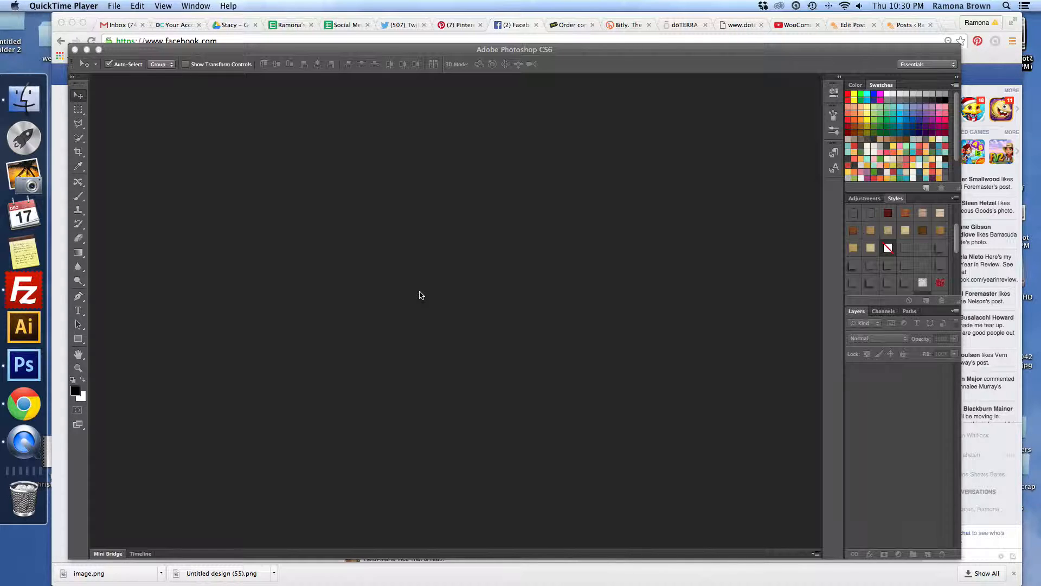
{"action": "mouse_move", "coordinate": [261, 313]}
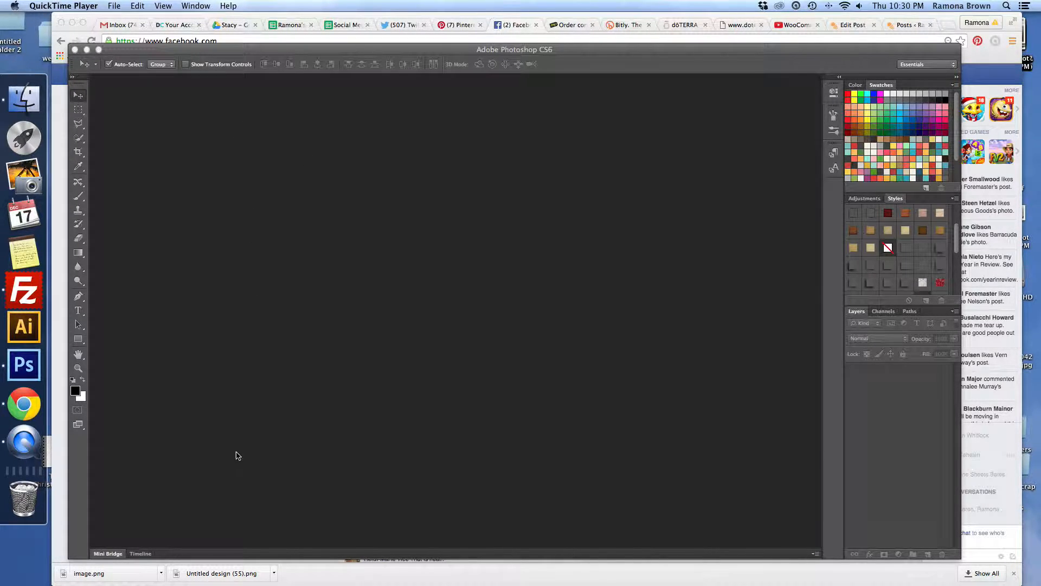
{"action": "mouse_move", "coordinate": [240, 300]}
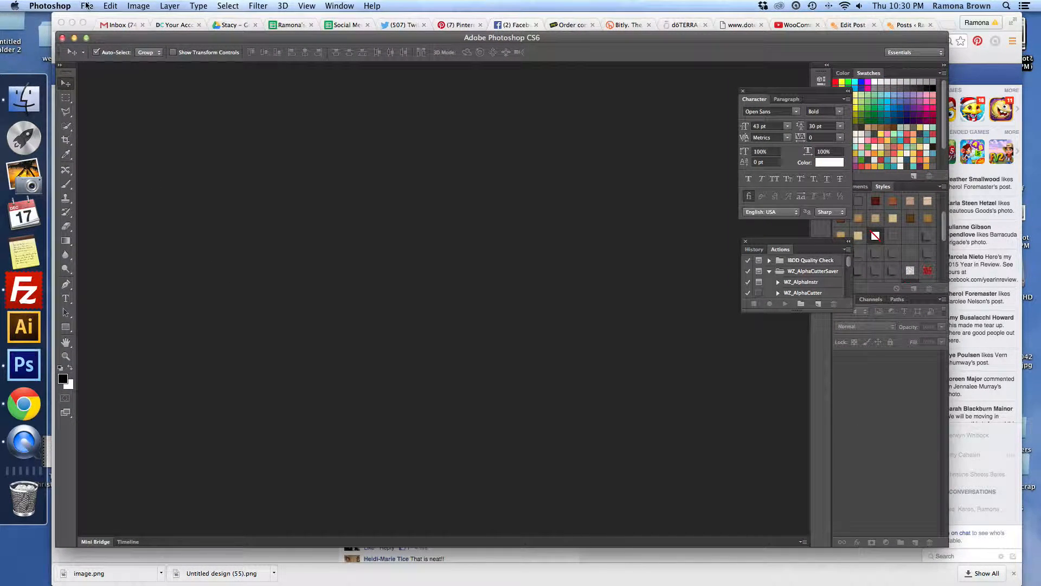
Make a new 8.5 x 11 inch, 300 ppi document with a transparent background
{"action": "left_click", "coordinate": [87, 5]}
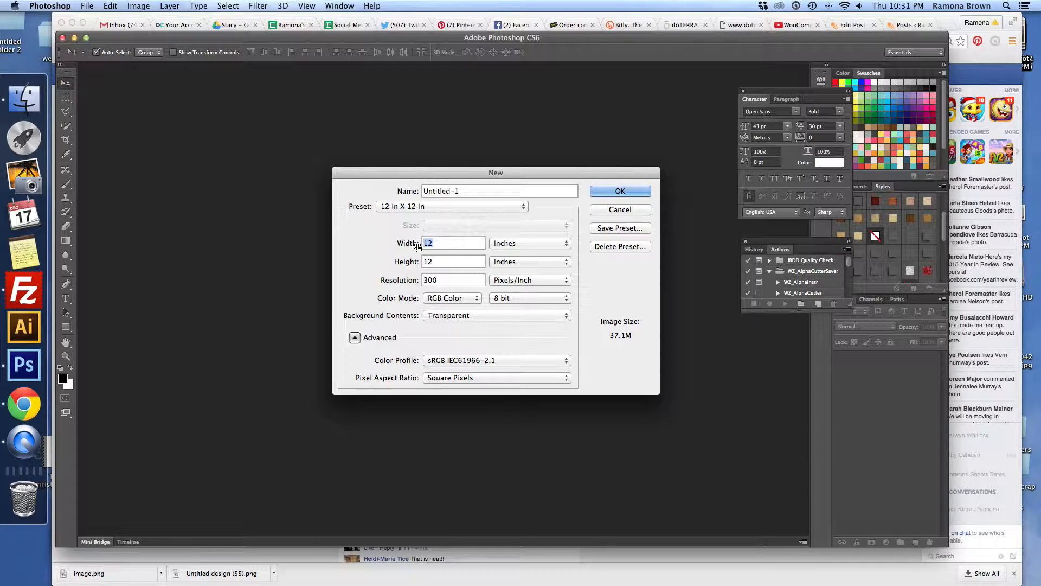
{"action": "type", "text": "8.5"}
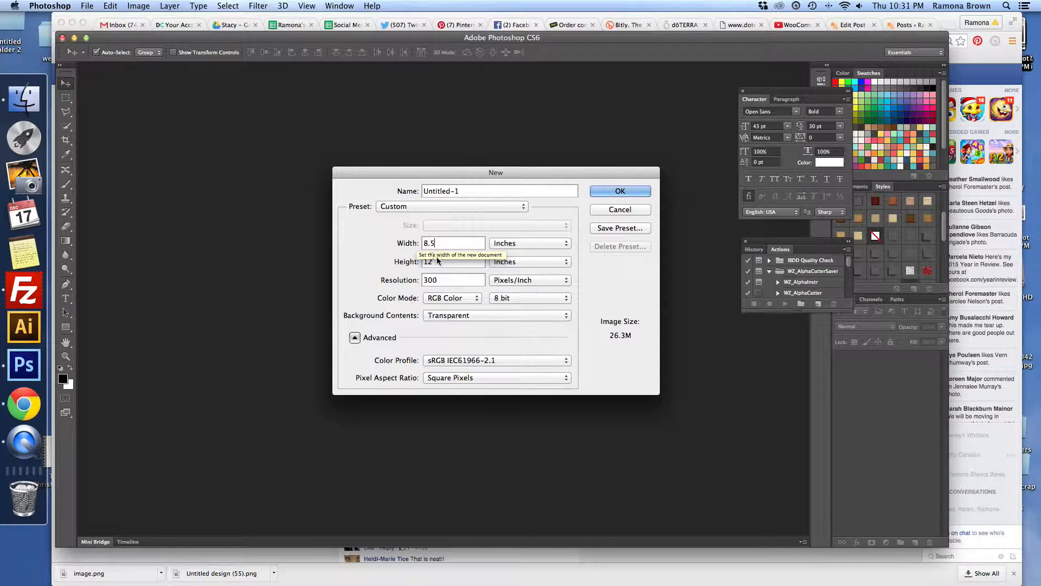
{"action": "type", "text": "1"}
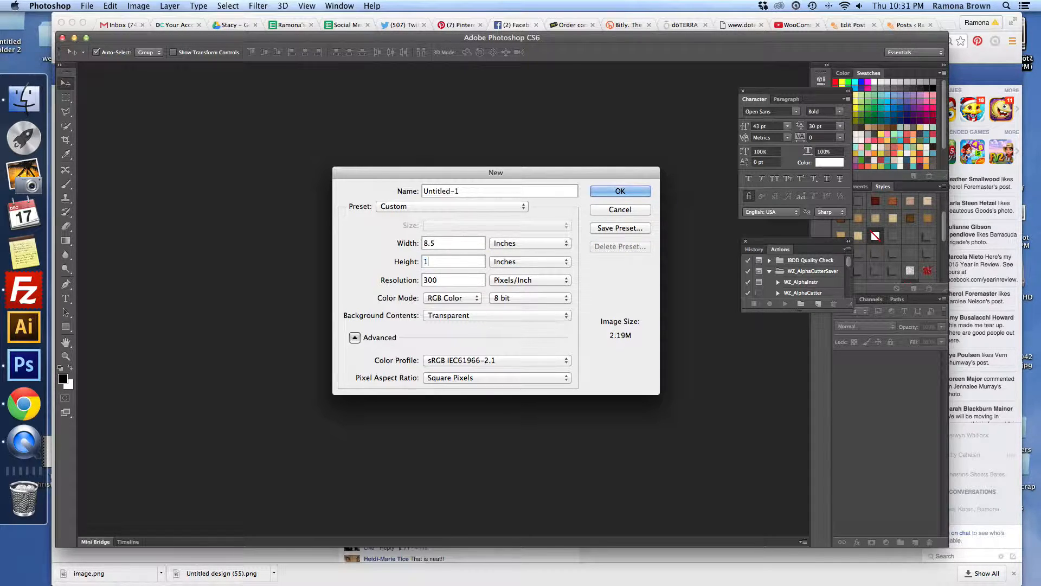
{"action": "type", "text": "1"}
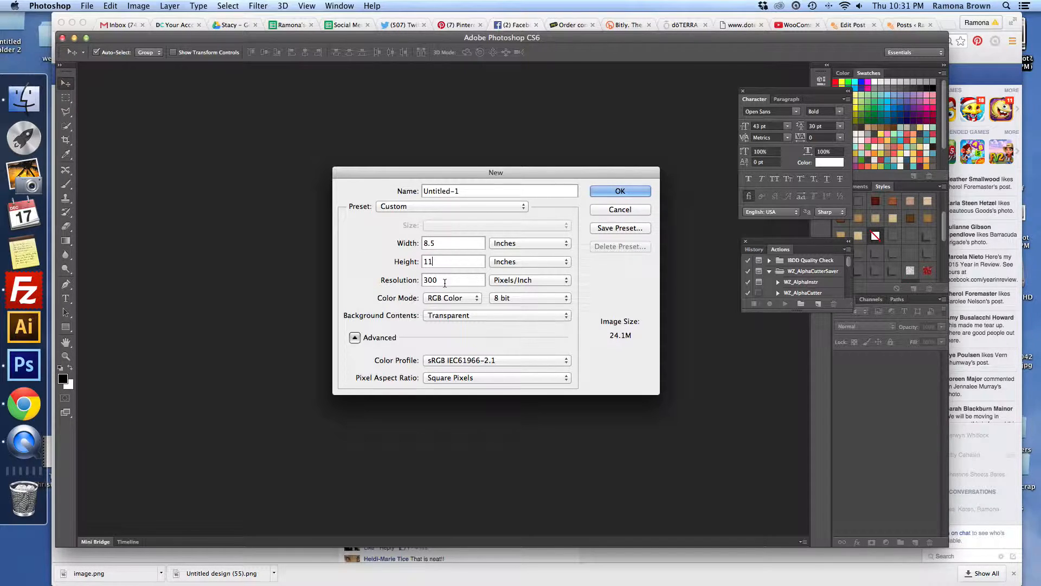
{"action": "left_click", "coordinate": [619, 192]}
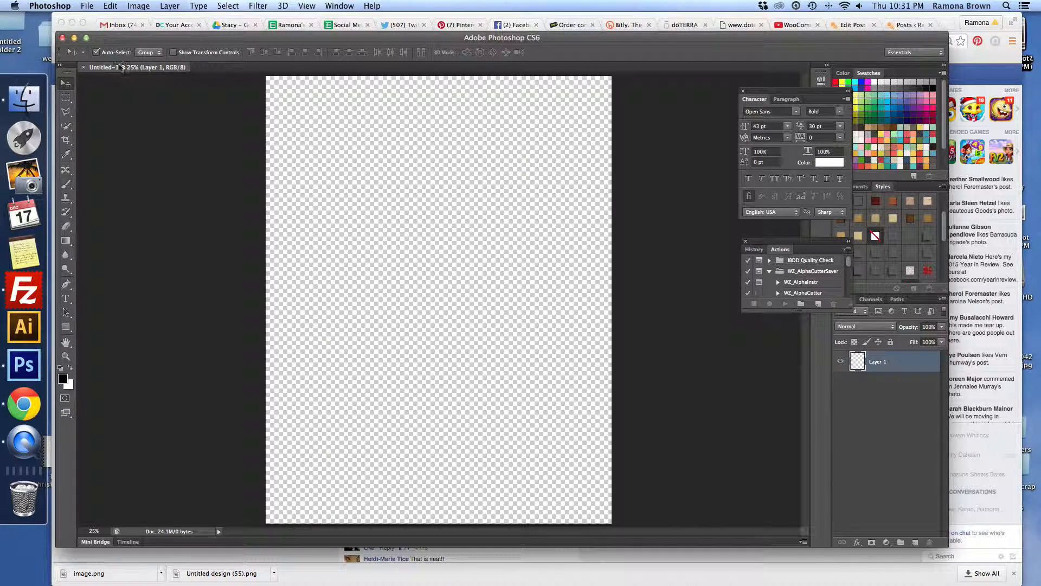
Open all the card JPEGs from 2015 > moving > mc_moving_jc at once
{"action": "left_click", "coordinate": [87, 6]}
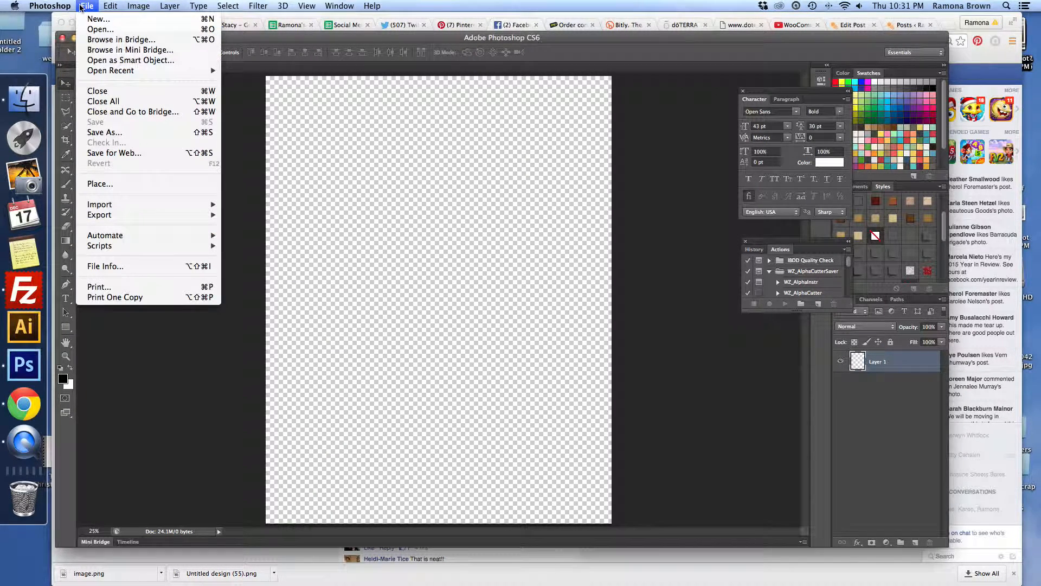
{"action": "left_click", "coordinate": [100, 29]}
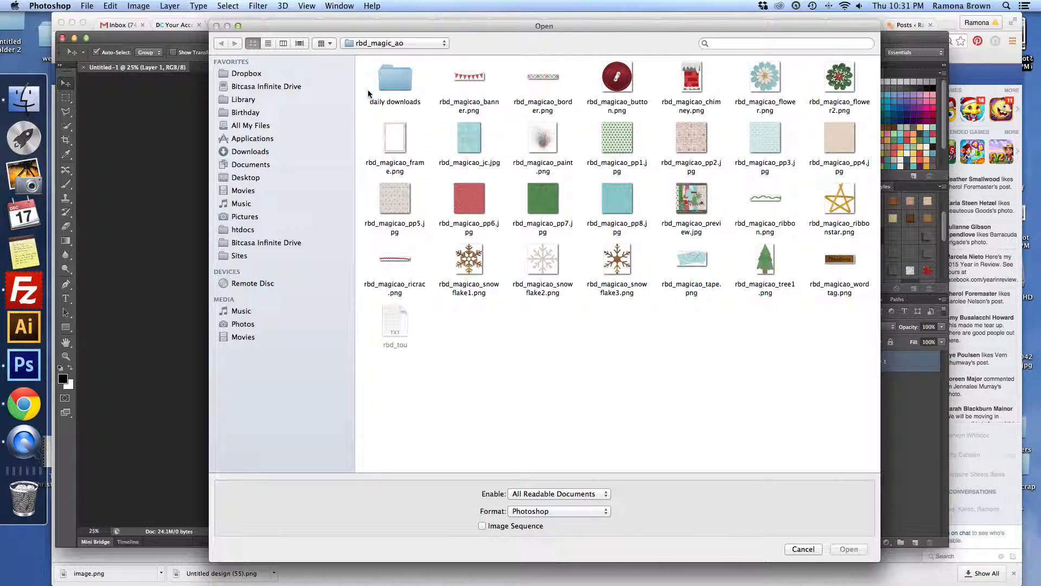
{"action": "left_click", "coordinate": [394, 43]}
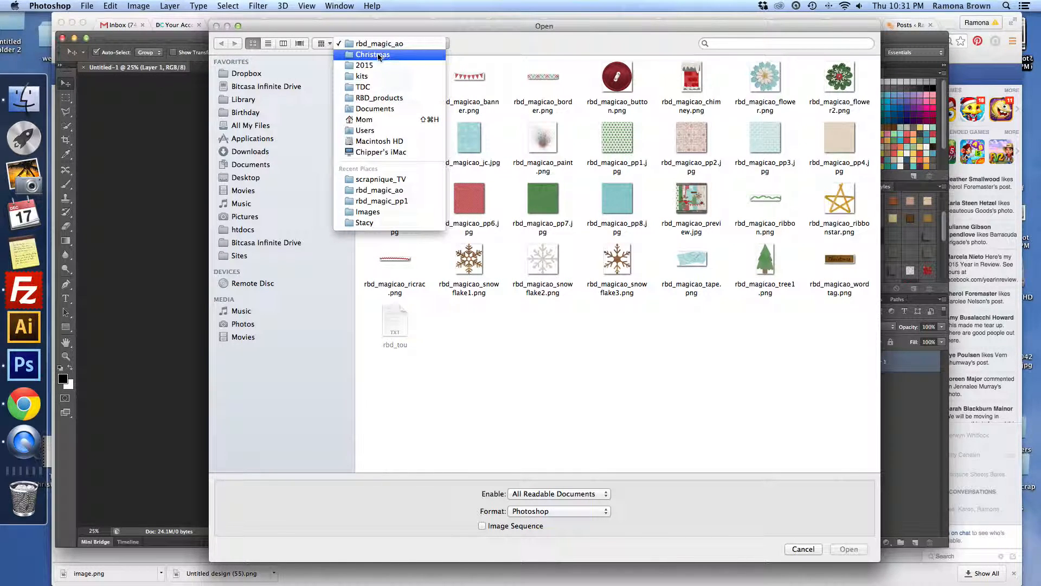
{"action": "left_click", "coordinate": [363, 65]}
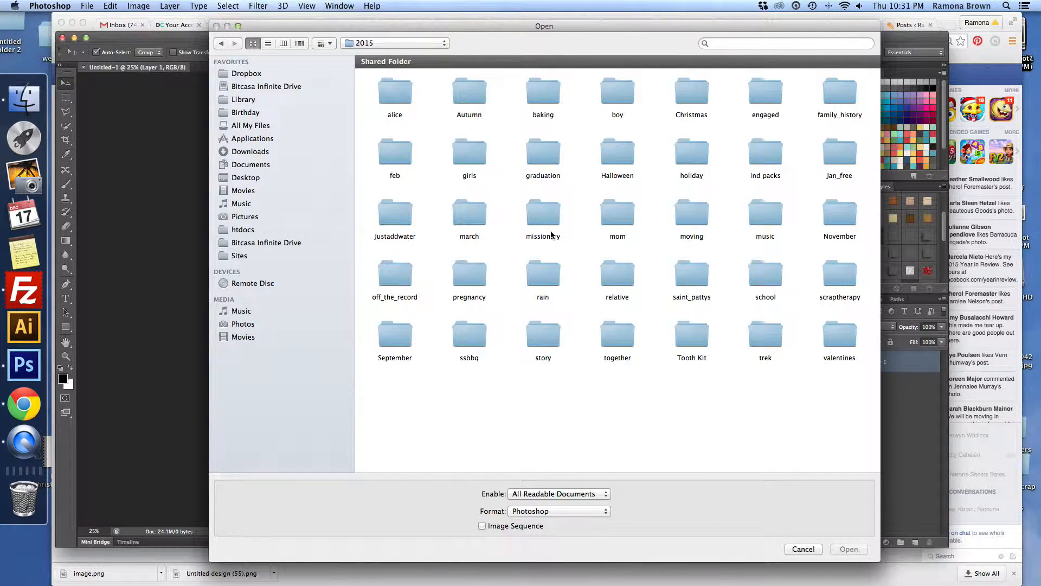
{"action": "mouse_move", "coordinate": [561, 237]}
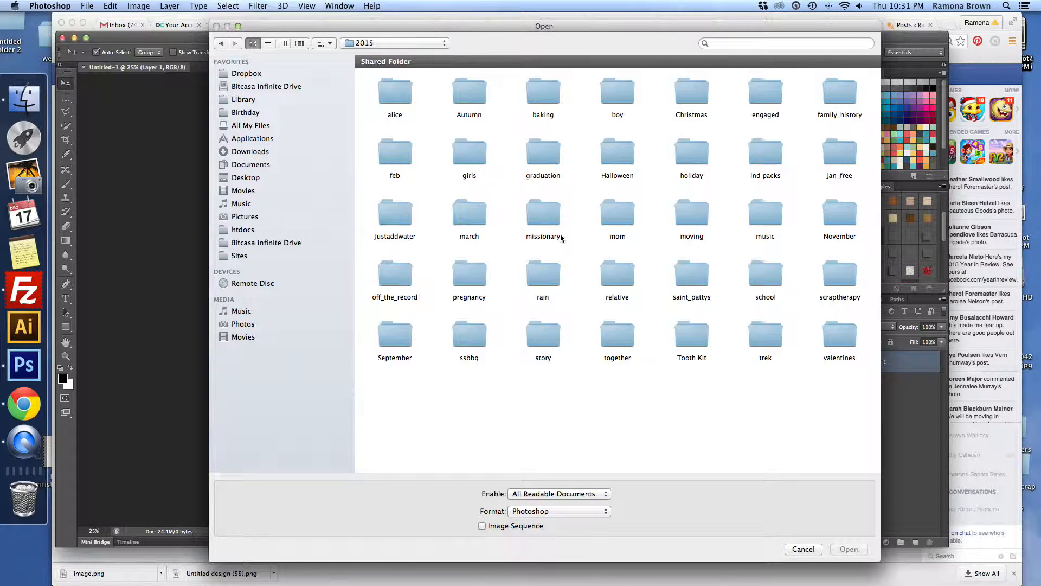
{"action": "mouse_move", "coordinate": [586, 275]}
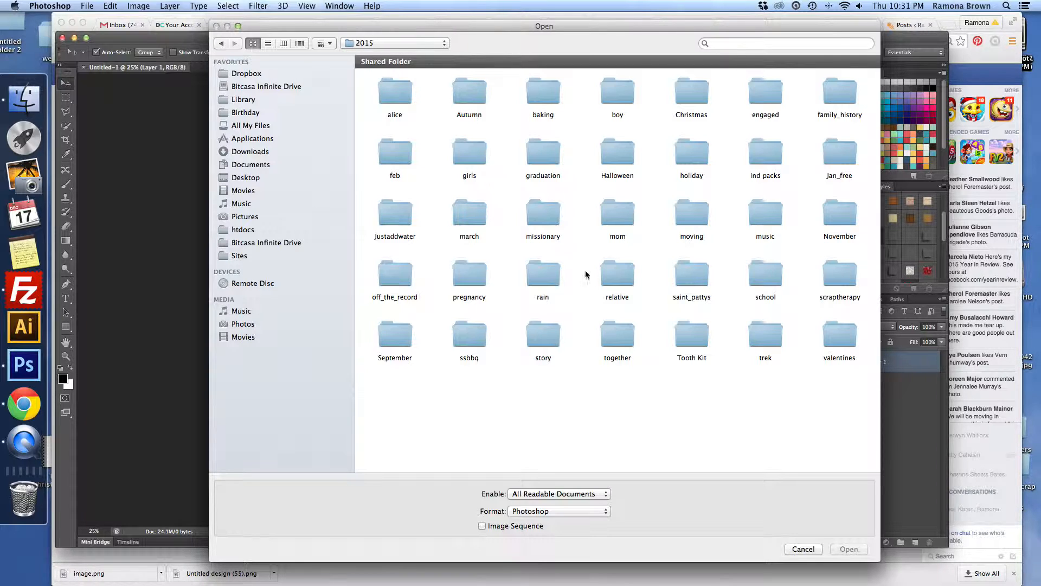
{"action": "mouse_move", "coordinate": [592, 288]}
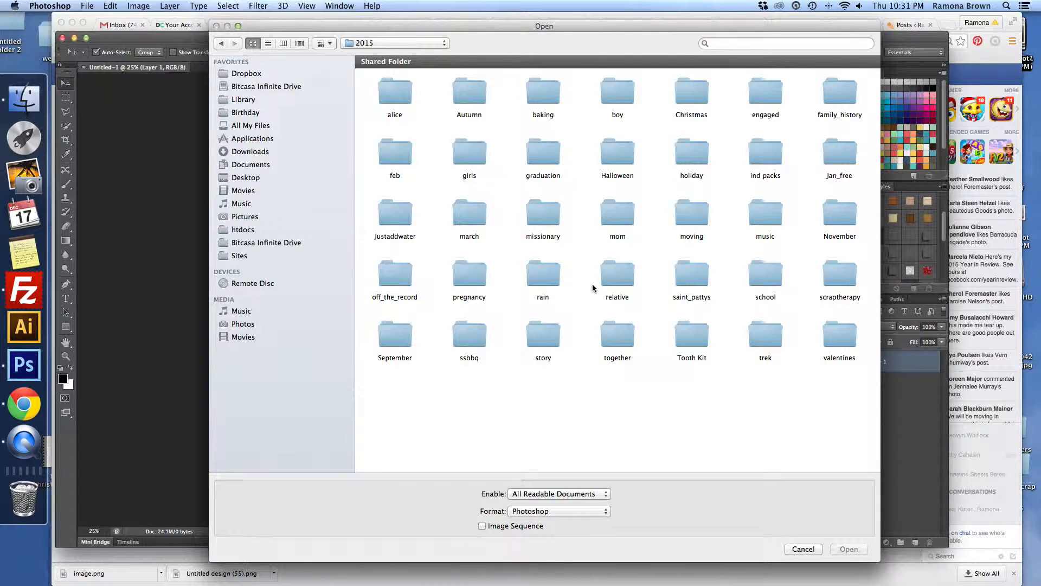
{"action": "mouse_move", "coordinate": [593, 288]}
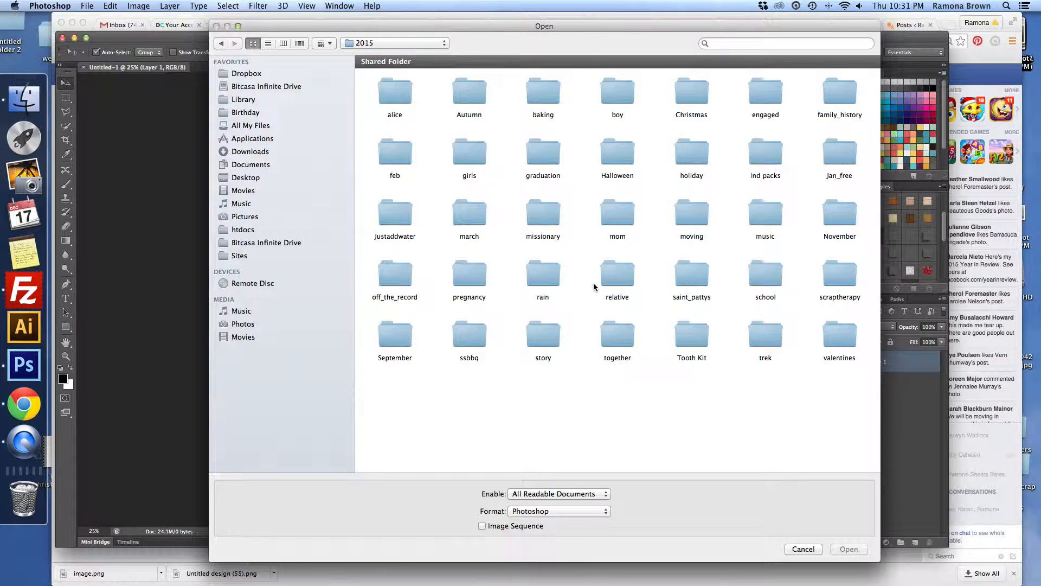
{"action": "mouse_move", "coordinate": [771, 149]}
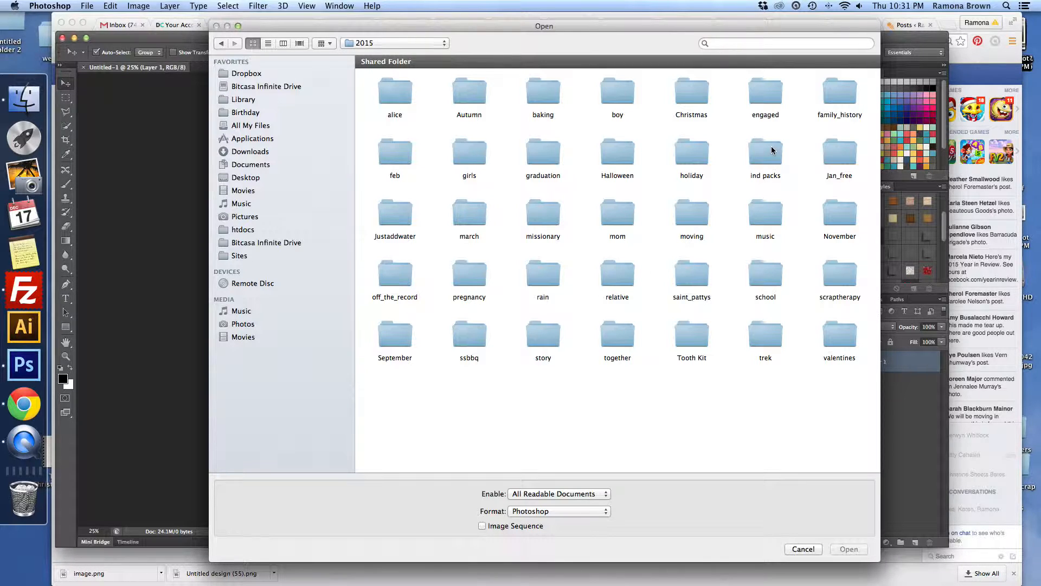
{"action": "mouse_move", "coordinate": [694, 216]}
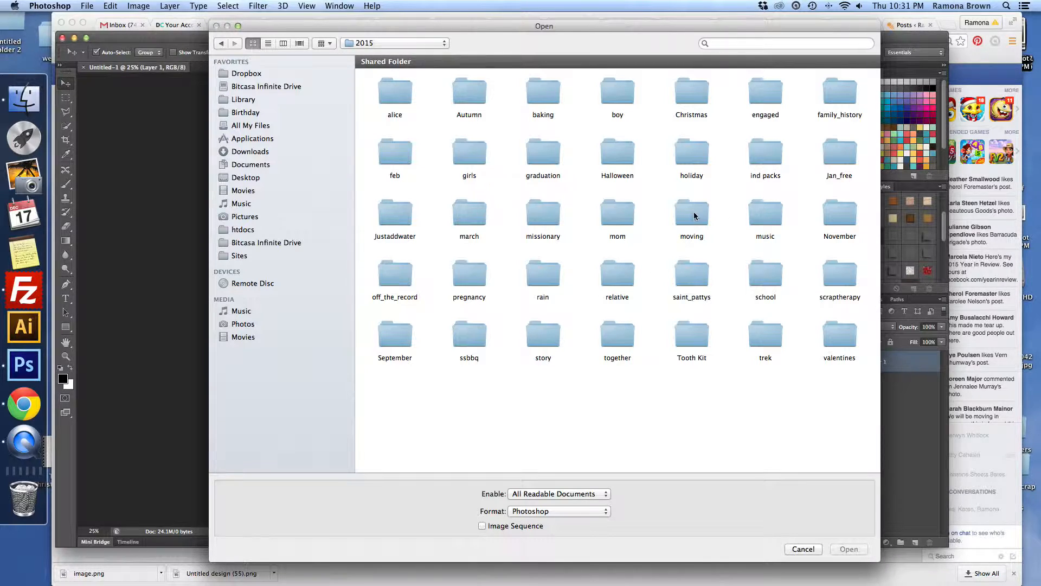
{"action": "double_click", "coordinate": [691, 207]}
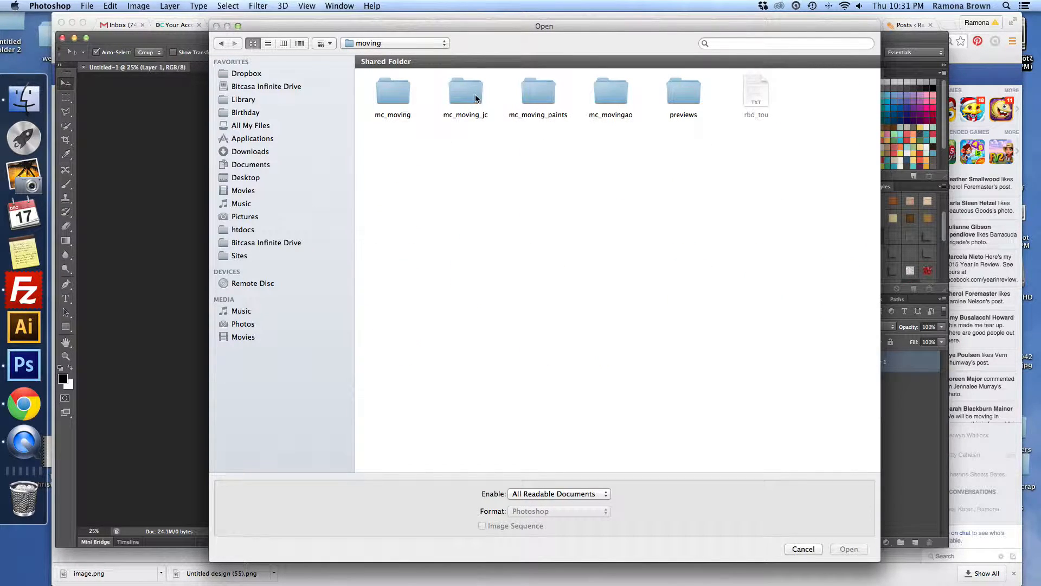
{"action": "double_click", "coordinate": [465, 92]}
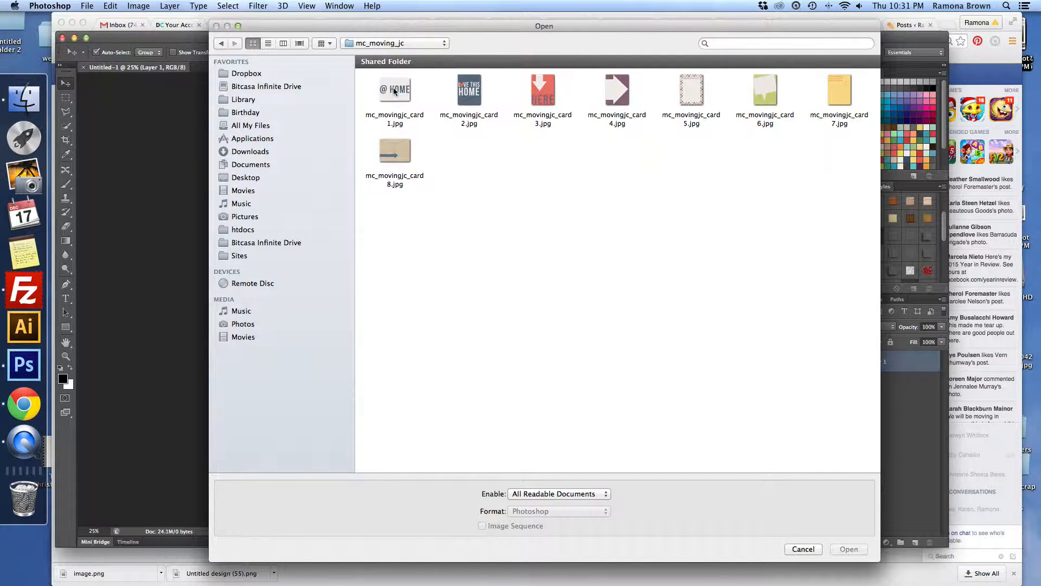
{"action": "left_click", "coordinate": [542, 93]}
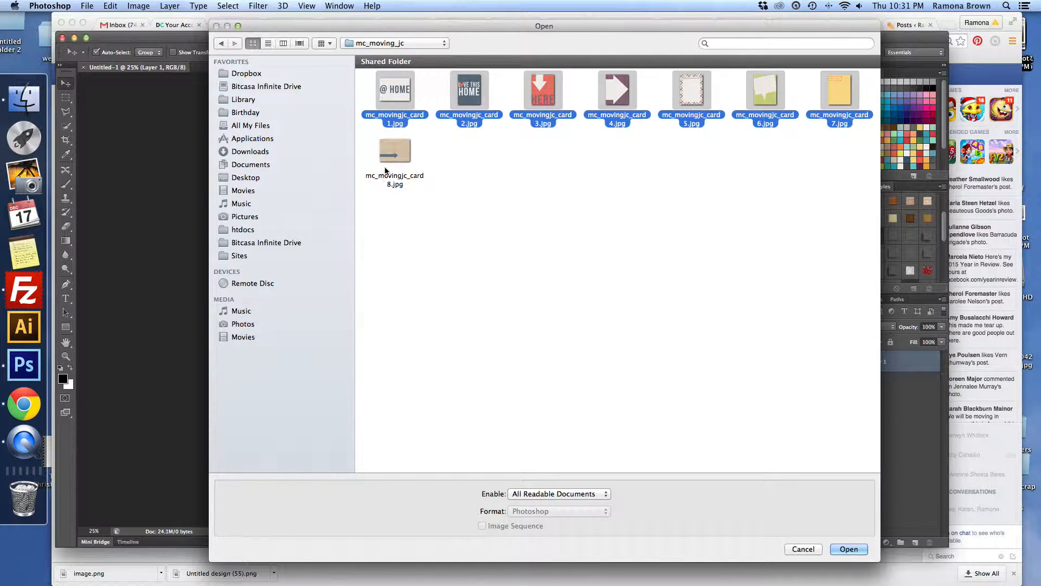
{"action": "left_click", "coordinate": [849, 548]}
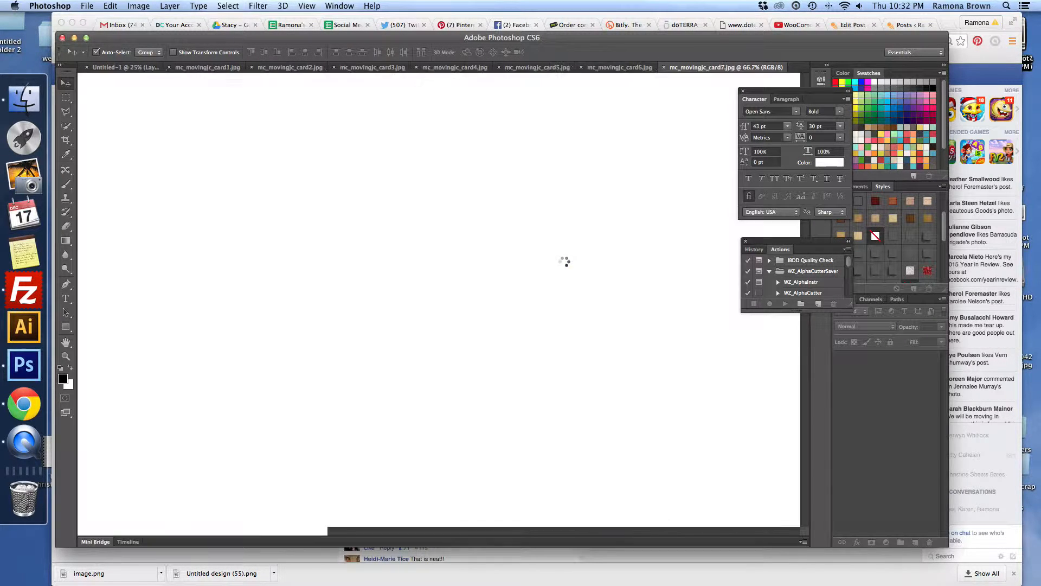
Bring the yellow Saying Goodbye card into the page at the bottom-left corner
{"action": "left_click", "coordinate": [726, 67]}
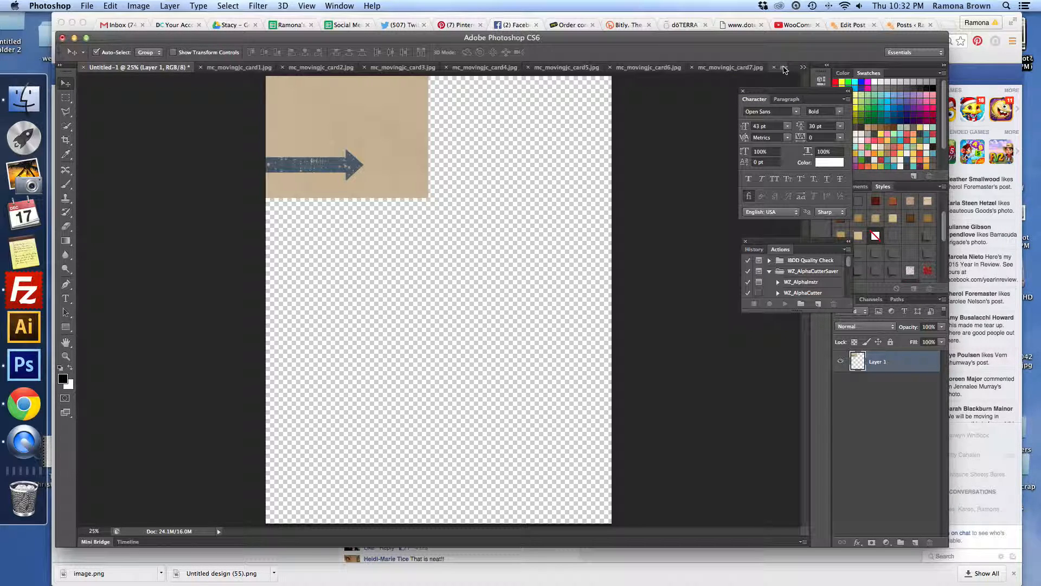
{"action": "left_click", "coordinate": [725, 66]}
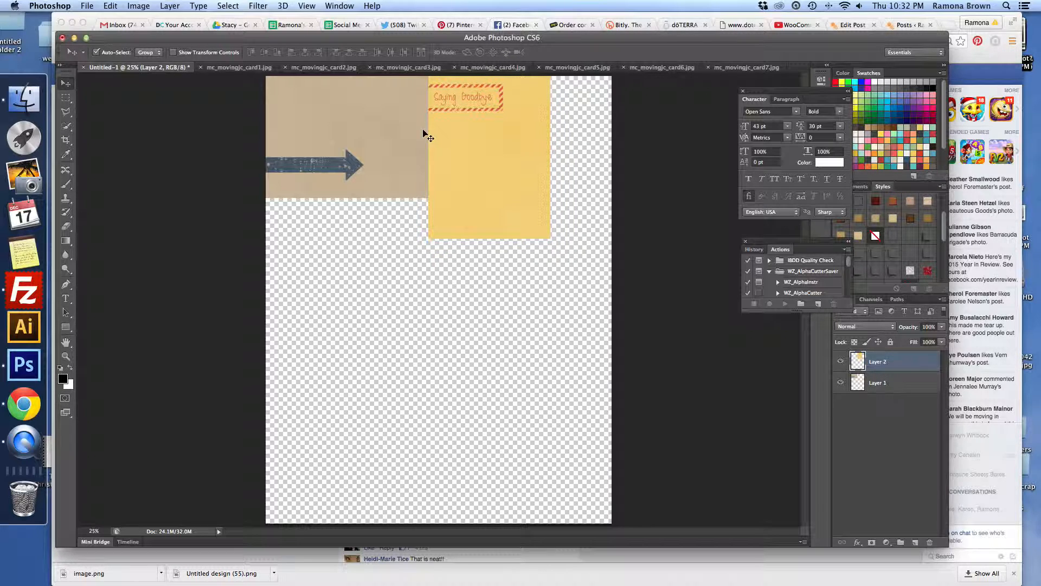
{"action": "mouse_move", "coordinate": [458, 142]}
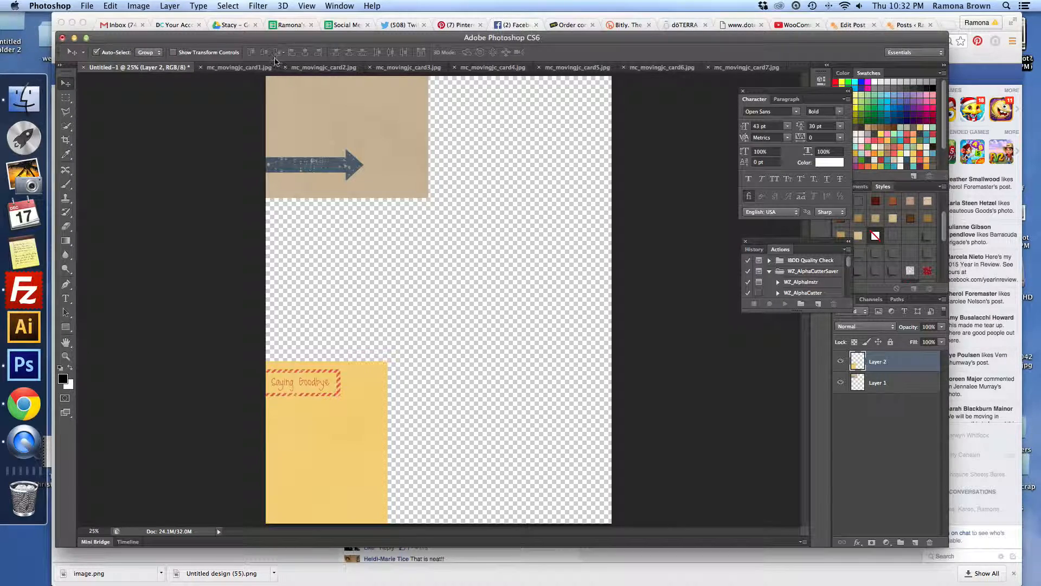
Place the @ HOME card top right and Love This Home at bottom center
{"action": "left_click", "coordinate": [225, 67]}
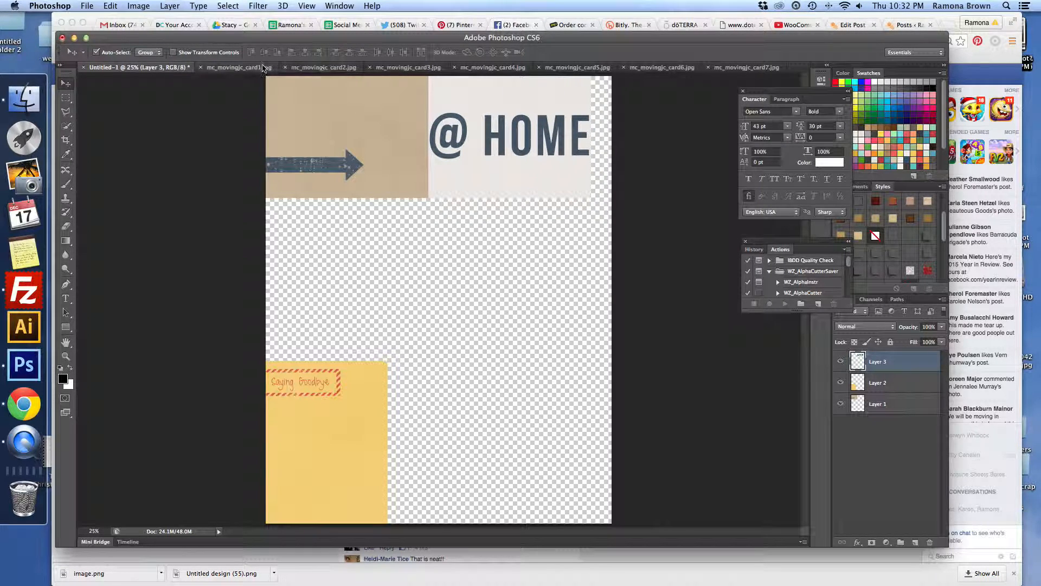
{"action": "left_click", "coordinate": [240, 68]}
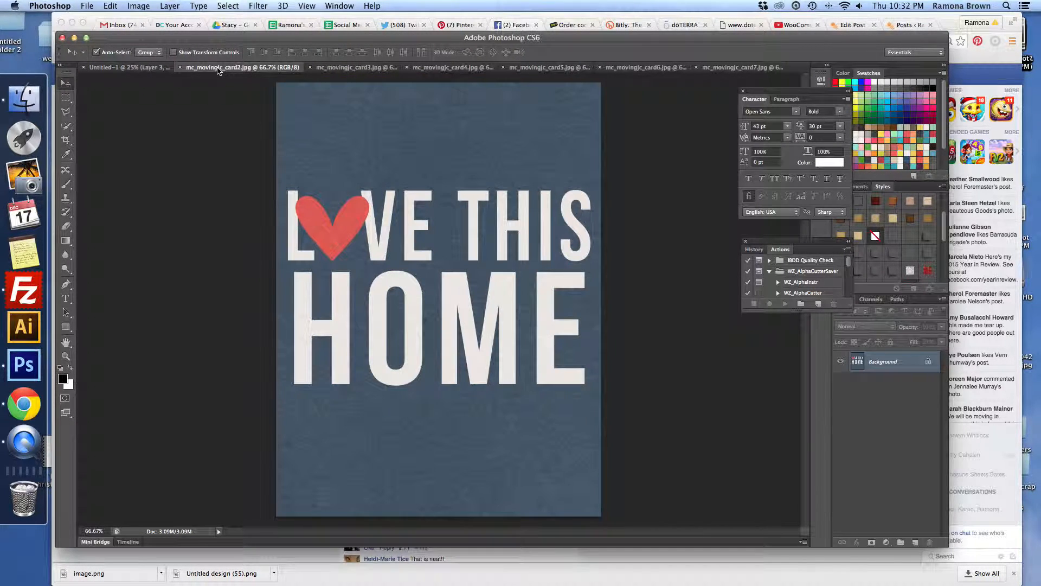
{"action": "left_click", "coordinate": [110, 67]}
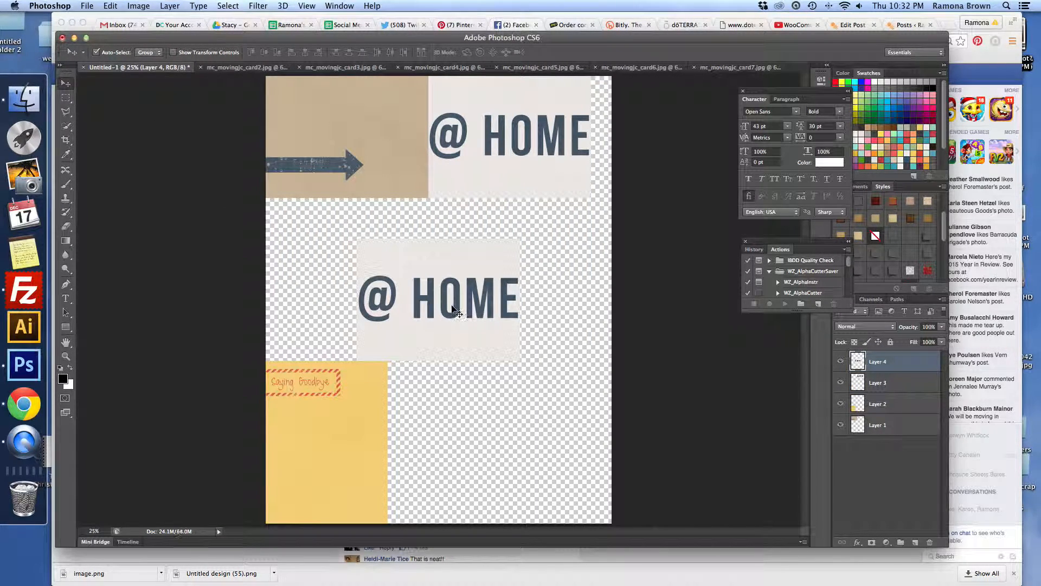
{"action": "left_click", "coordinate": [240, 67]}
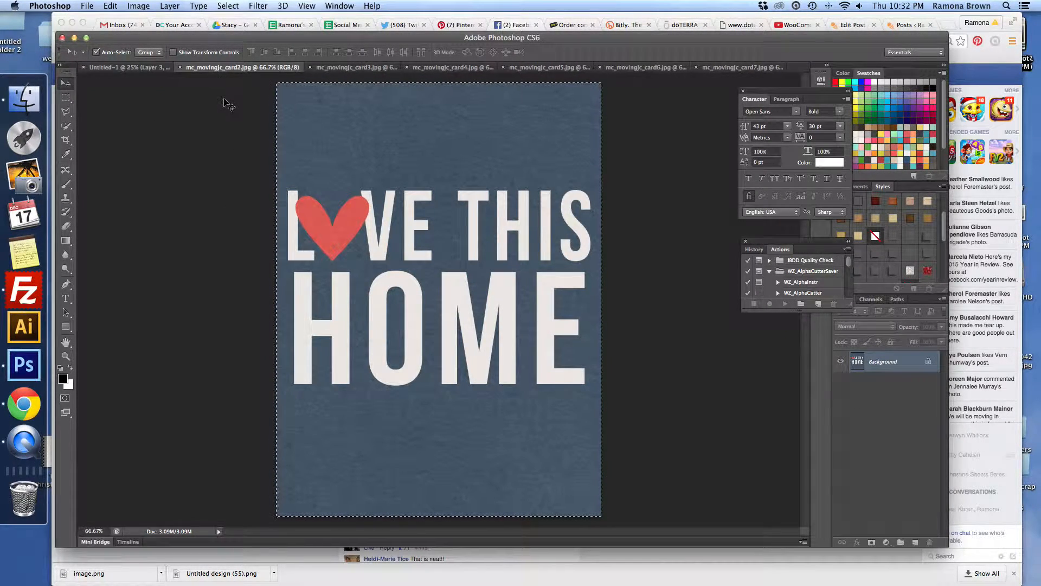
{"action": "left_click", "coordinate": [127, 67]}
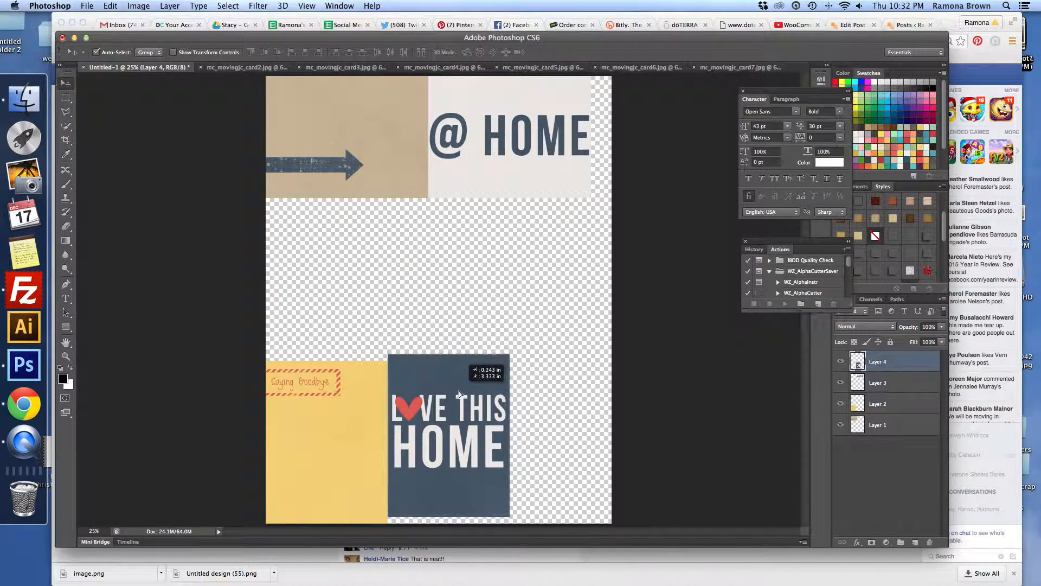
{"action": "left_click", "coordinate": [246, 67]}
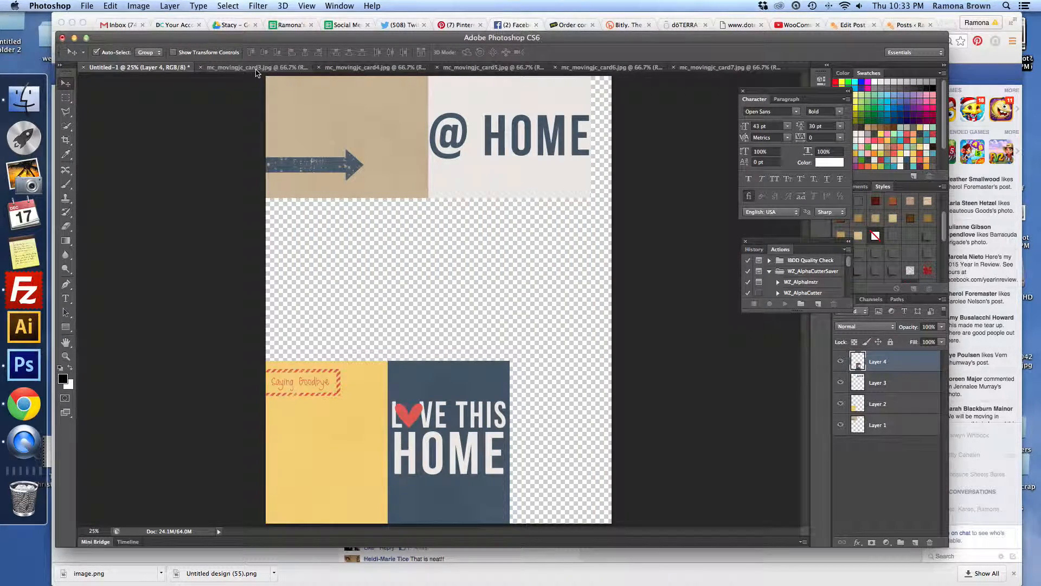
Place the red HERE arrow card below the tan arrow card and close card3
{"action": "left_click", "coordinate": [255, 67]}
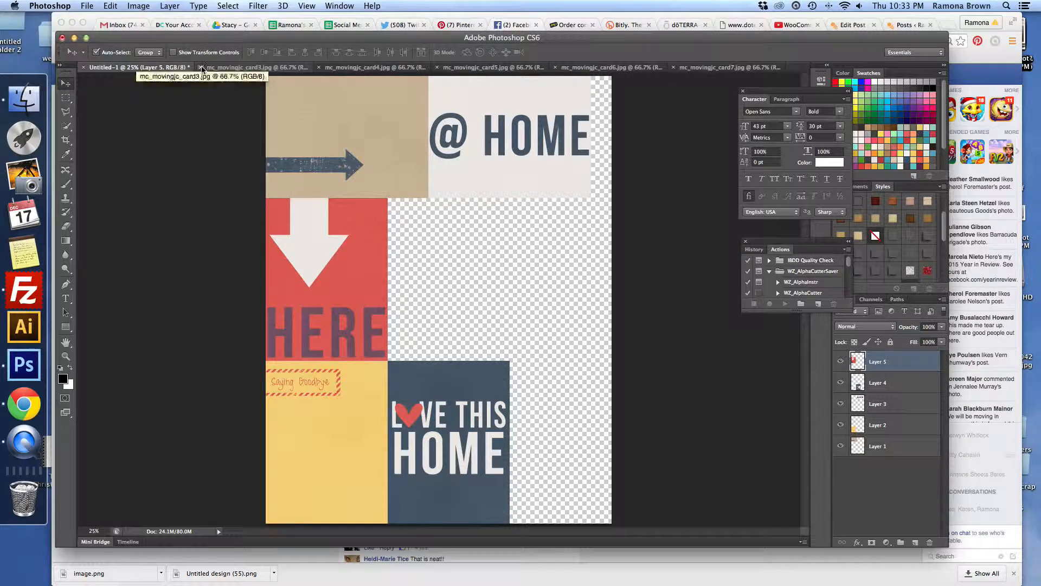
{"action": "left_click", "coordinate": [252, 68]}
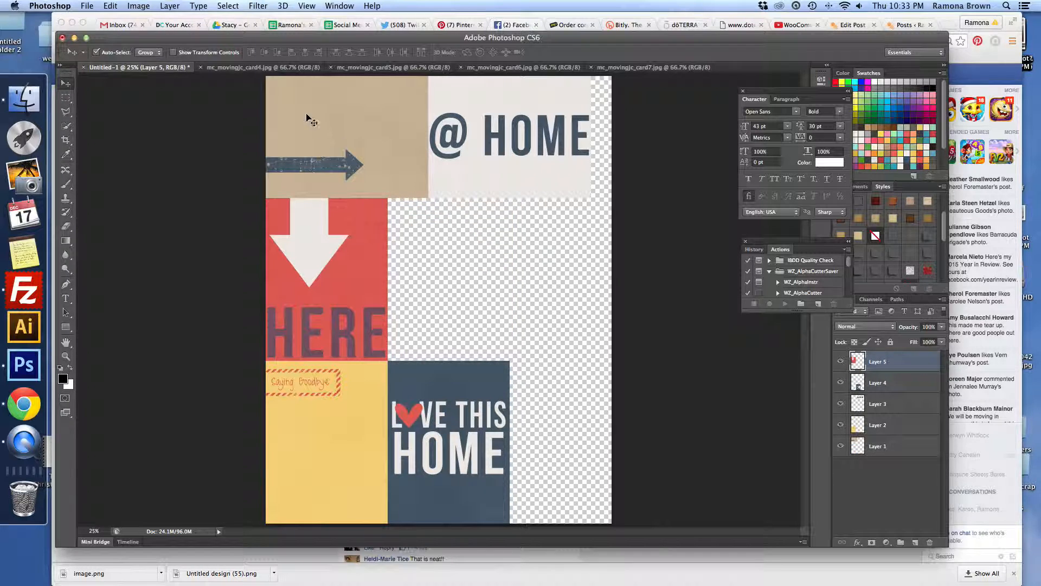
{"action": "left_click", "coordinate": [260, 67]}
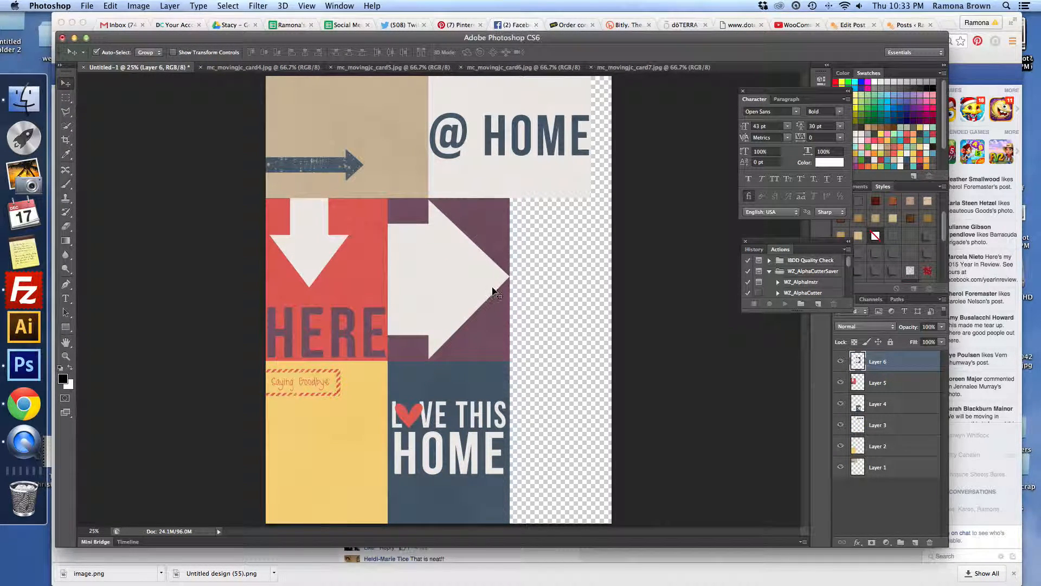
Look at the Moving Checklist card, then return to the Untitled-1 page
{"action": "left_click", "coordinate": [391, 67]}
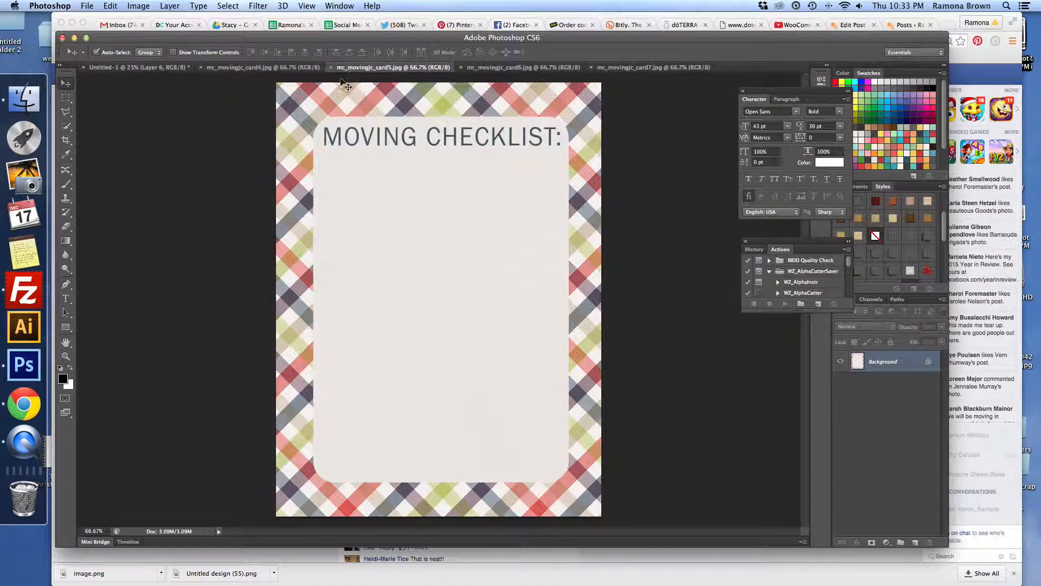
{"action": "left_click", "coordinate": [126, 68]}
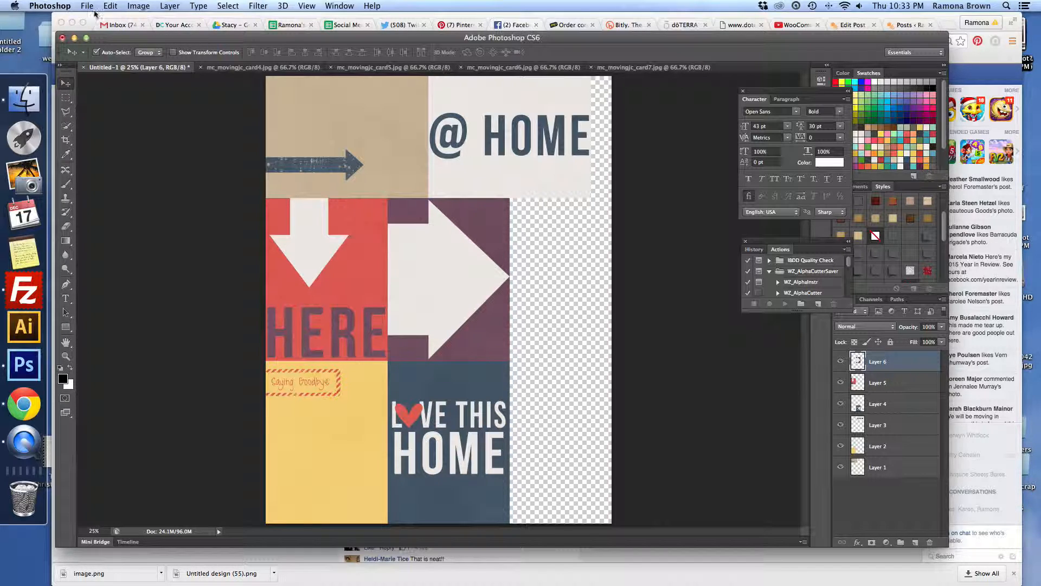
Place rbd_moving_boxes.png from rbd_moving_elements and move it into the right column
{"action": "left_click", "coordinate": [86, 6]}
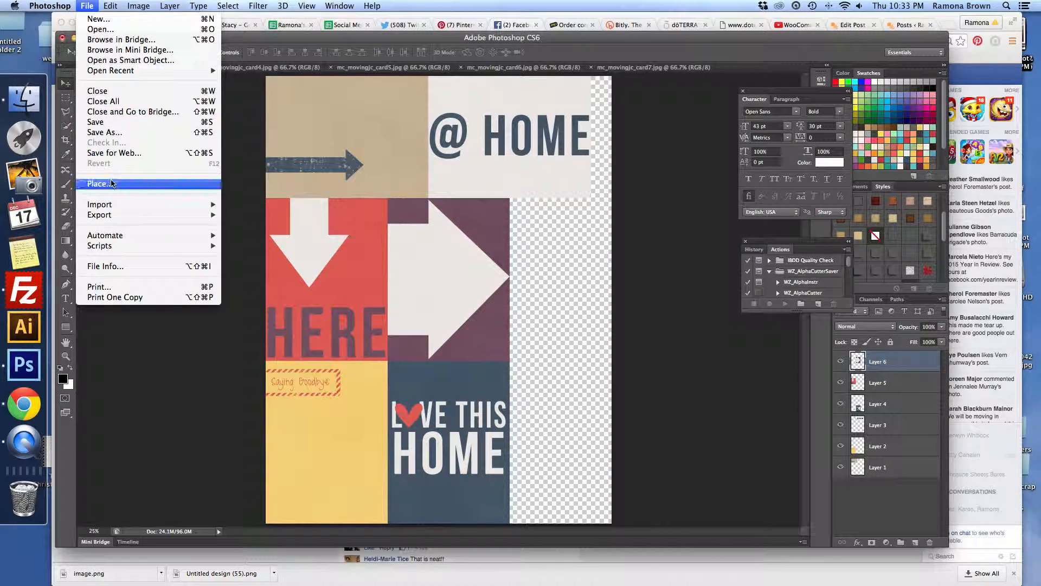
{"action": "left_click", "coordinate": [101, 184]}
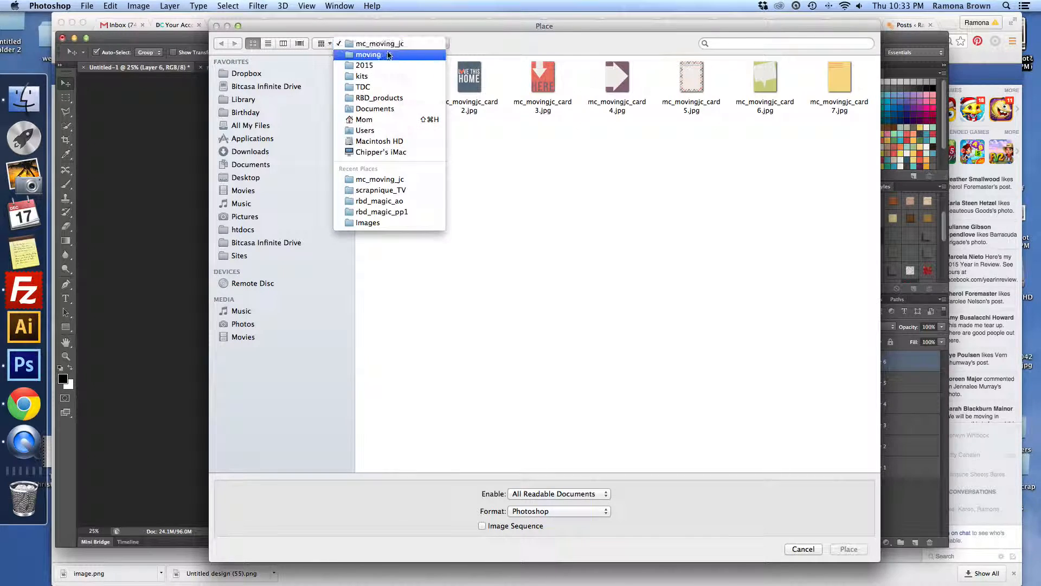
{"action": "left_click", "coordinate": [367, 54]}
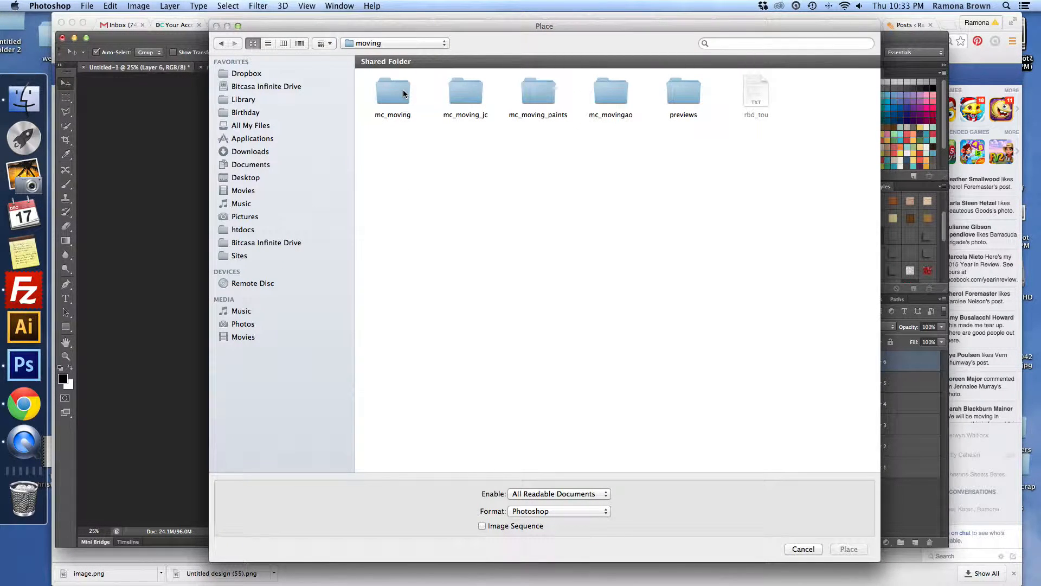
{"action": "double_click", "coordinate": [391, 91]}
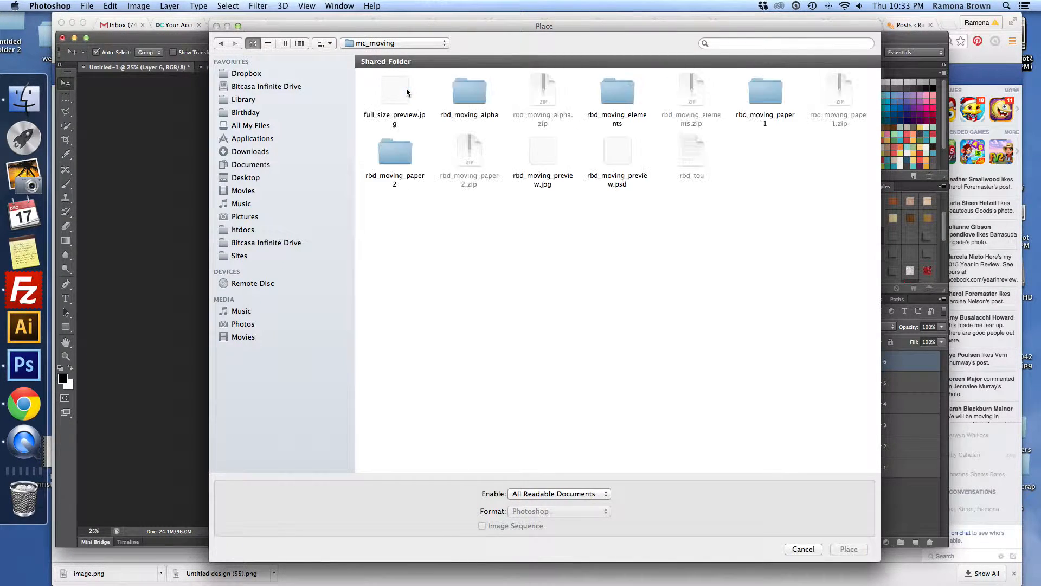
{"action": "double_click", "coordinate": [617, 91]}
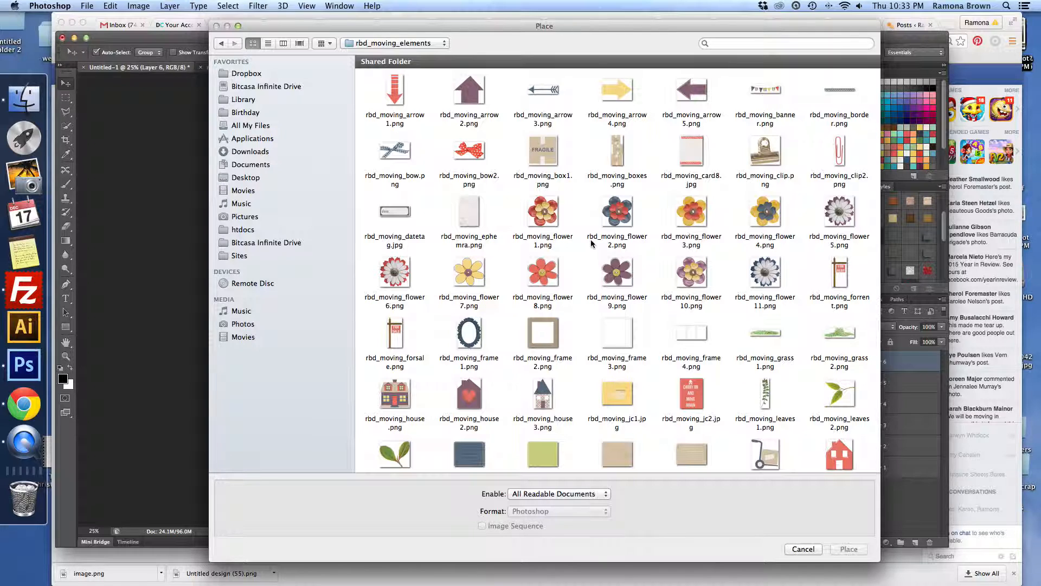
{"action": "left_click", "coordinate": [616, 153]}
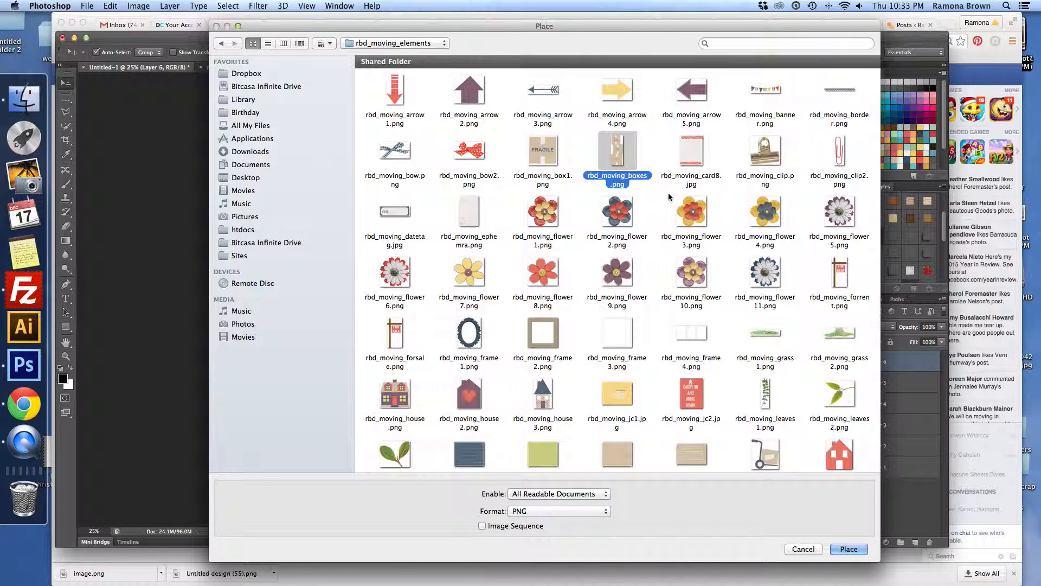
{"action": "left_click", "coordinate": [848, 548]}
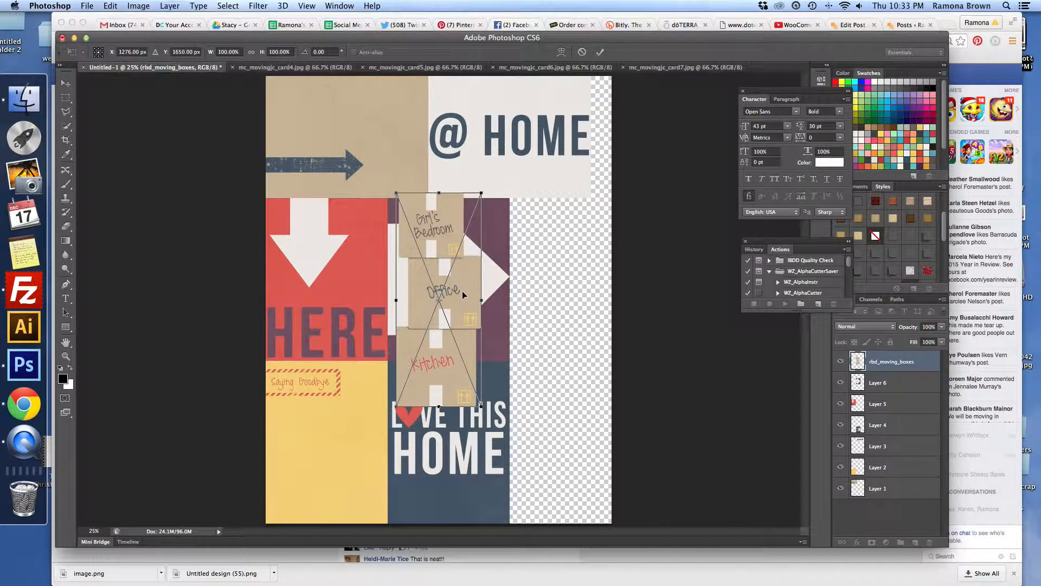
{"action": "left_click_drag", "start_coordinate": [438, 295], "coordinate": [559, 319]}
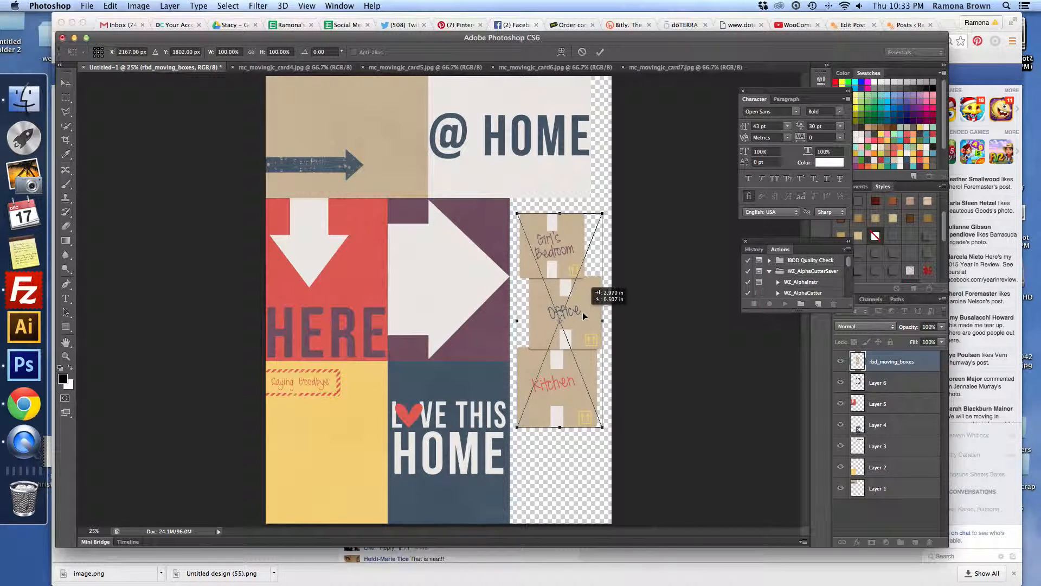
{"action": "left_click_drag", "start_coordinate": [562, 318], "coordinate": [561, 313]}
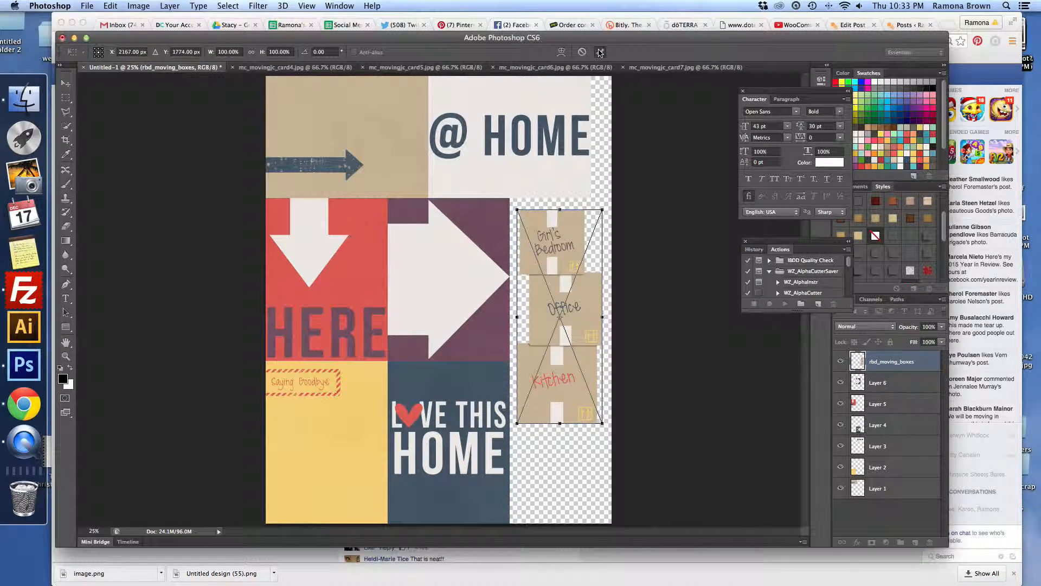
Place rbd_moving_house2.png and drag it to the bottom of the right column
{"action": "left_click", "coordinate": [87, 6]}
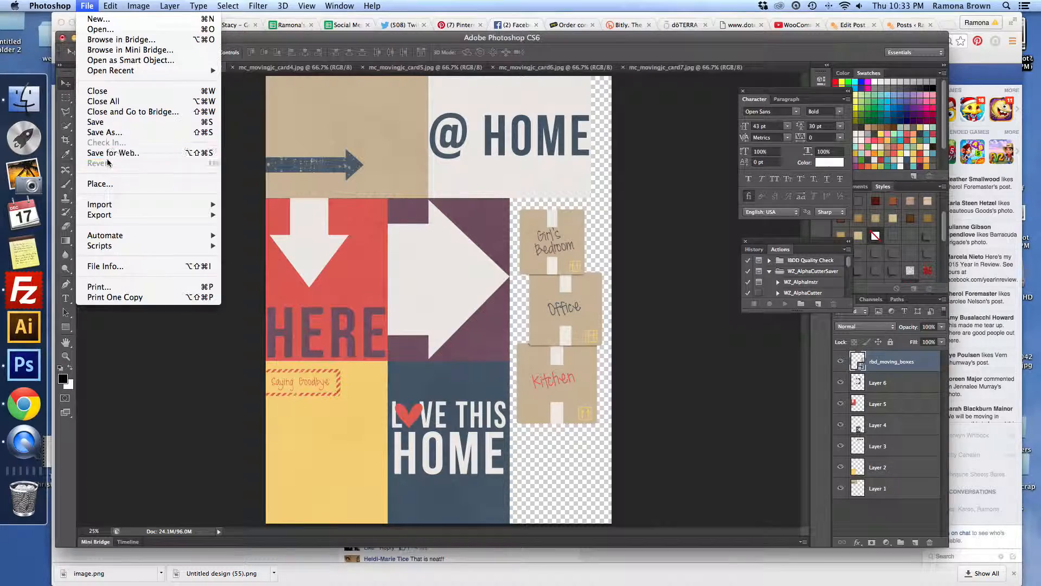
{"action": "left_click", "coordinate": [99, 184]}
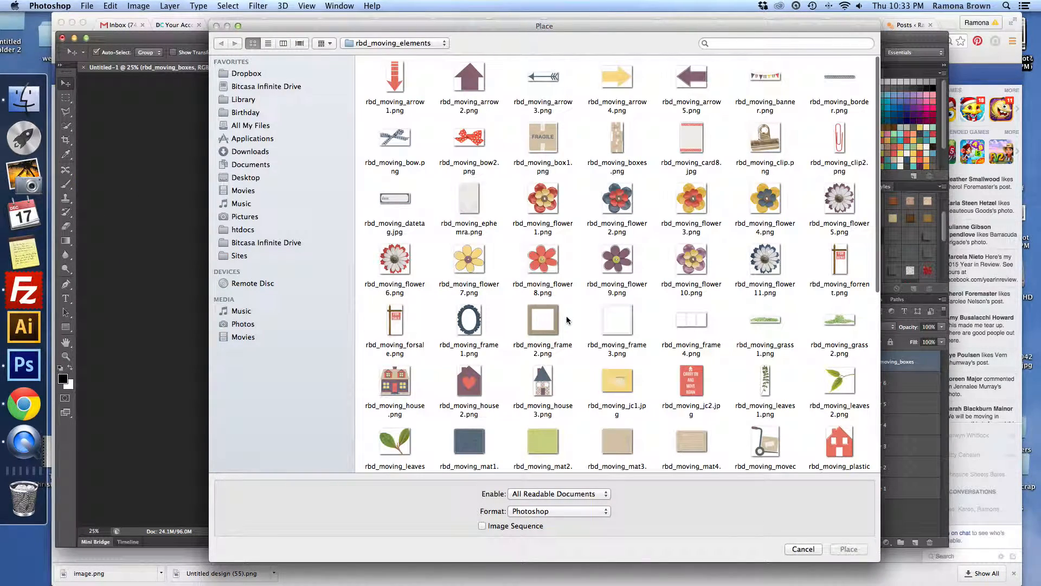
{"action": "left_click", "coordinate": [468, 361]}
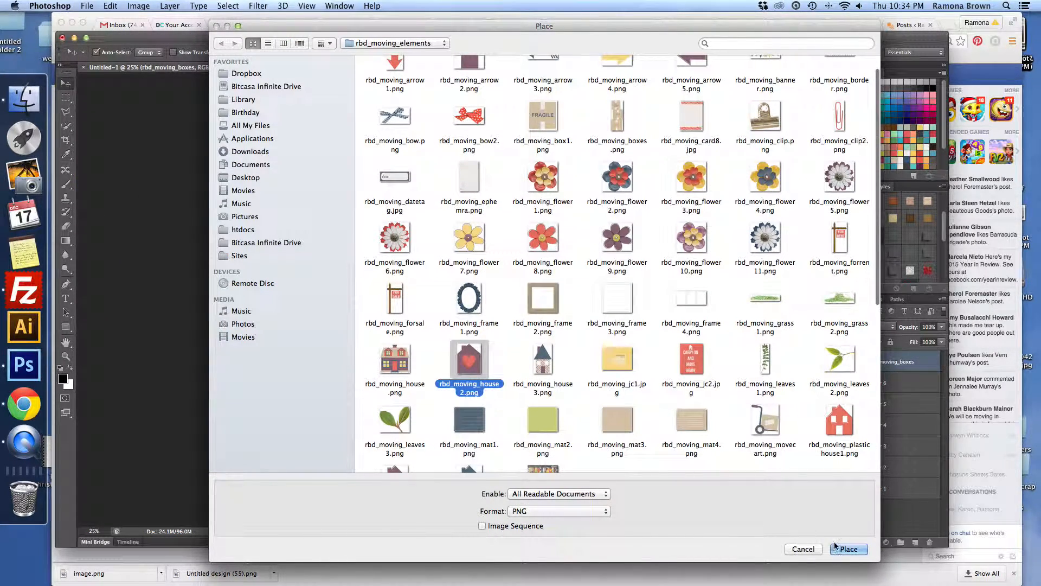
{"action": "left_click", "coordinate": [848, 548]}
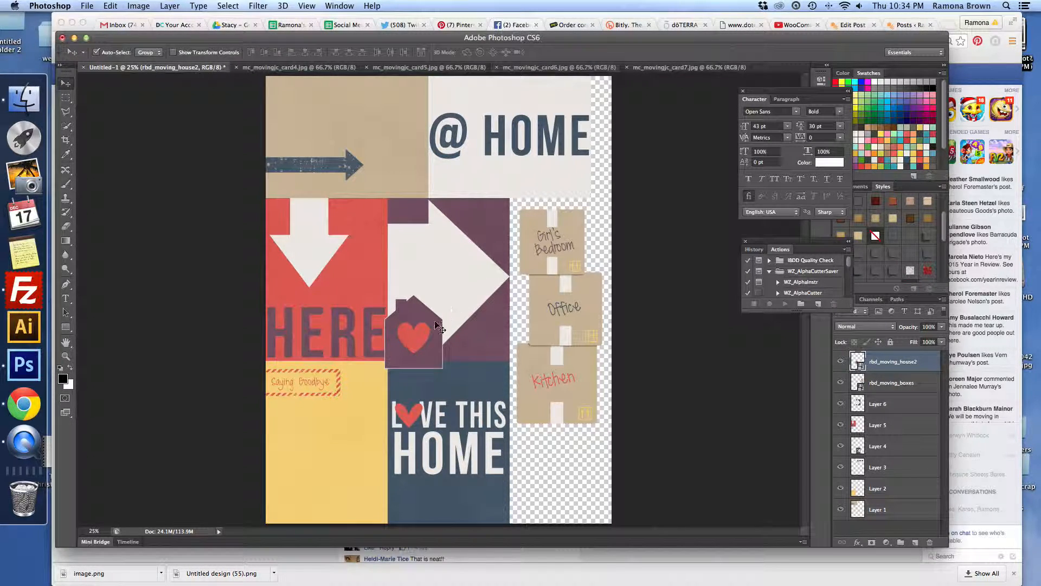
{"action": "left_click_drag", "start_coordinate": [411, 331], "coordinate": [561, 471]}
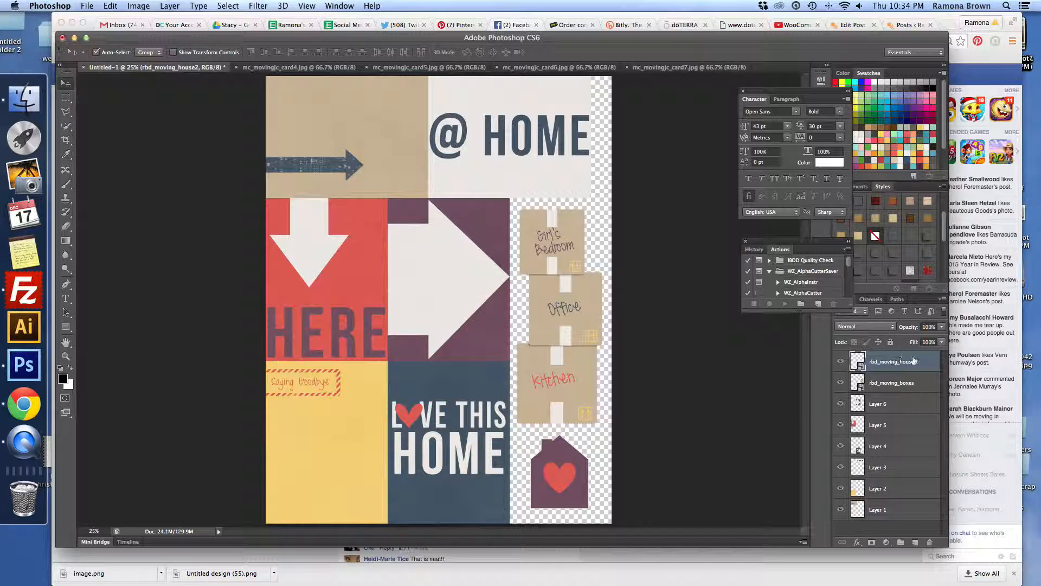
Merge the collage layers into one from the Layers panel context menu
{"action": "right_click", "coordinate": [890, 361]}
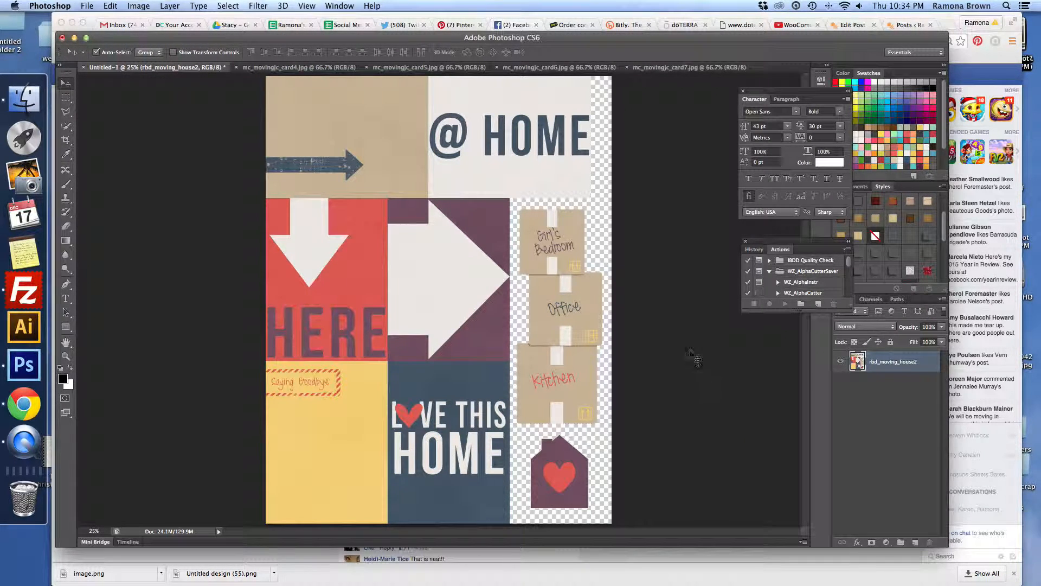
{"action": "left_click", "coordinate": [86, 5]}
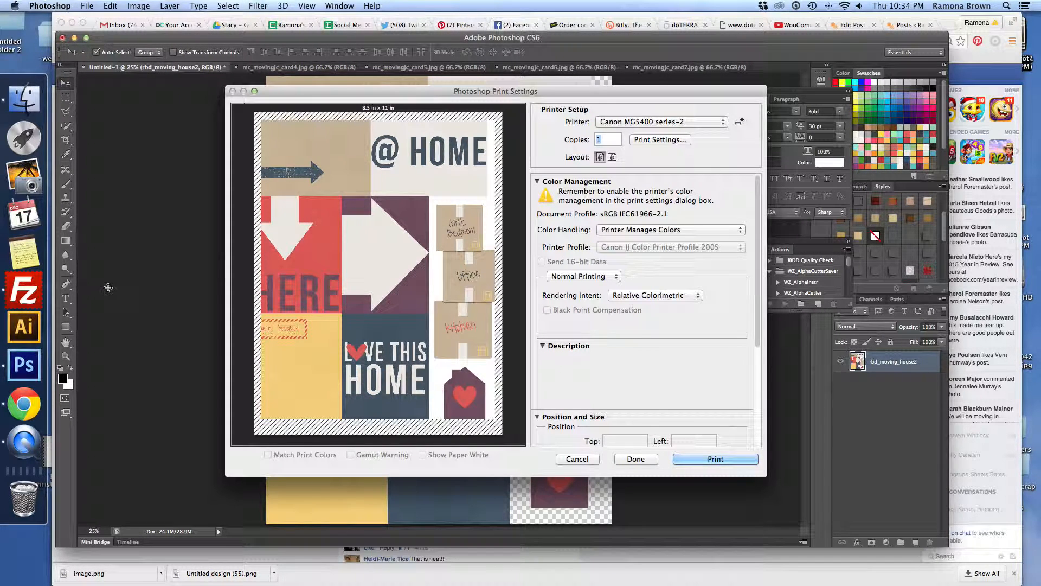
{"action": "mouse_move", "coordinate": [554, 188]}
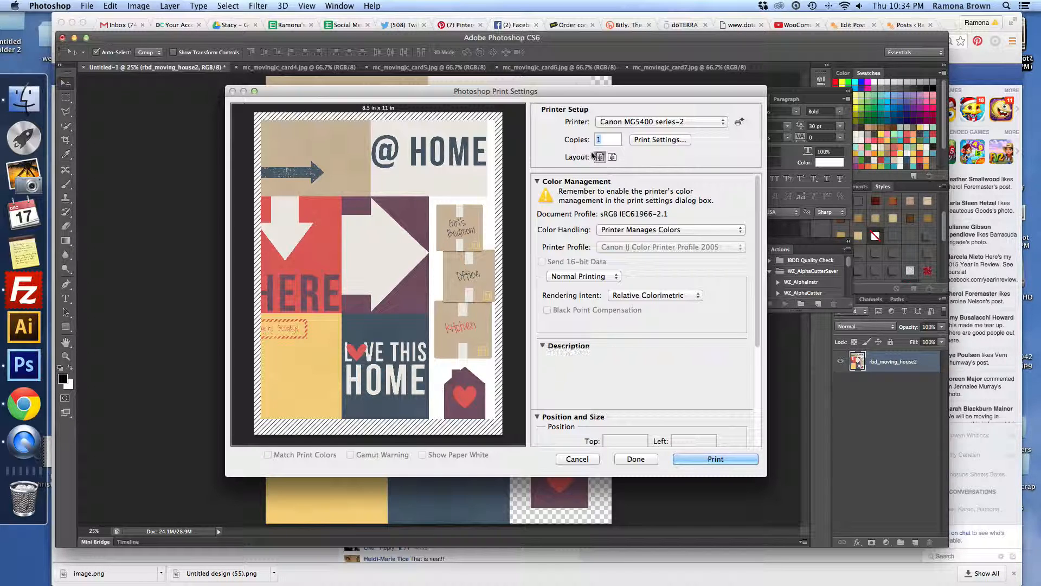
Preview landscape layout in Print Settings, then return to portrait orientation
{"action": "left_click", "coordinate": [612, 157]}
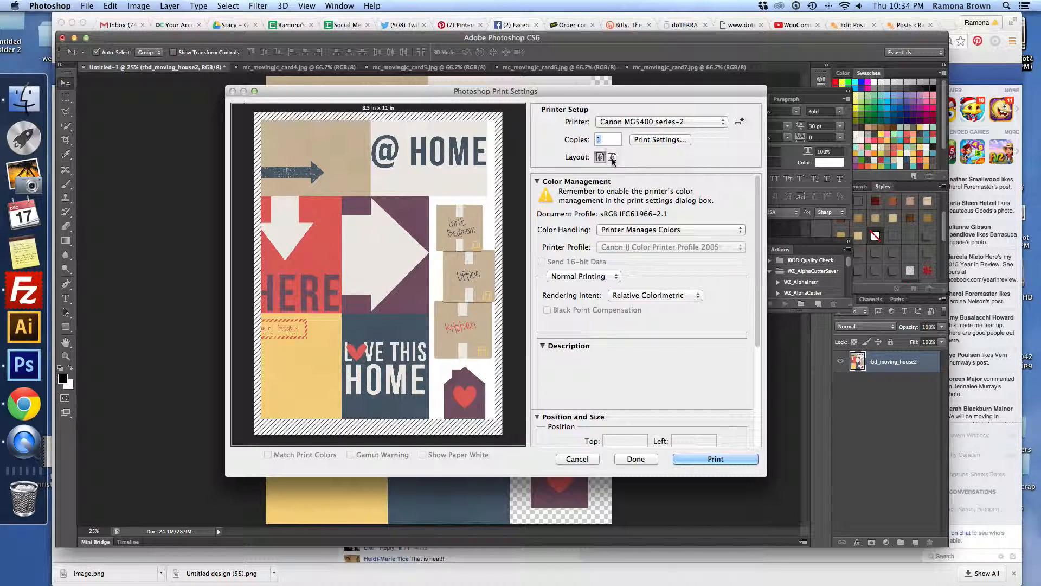
{"action": "left_click", "coordinate": [611, 158]}
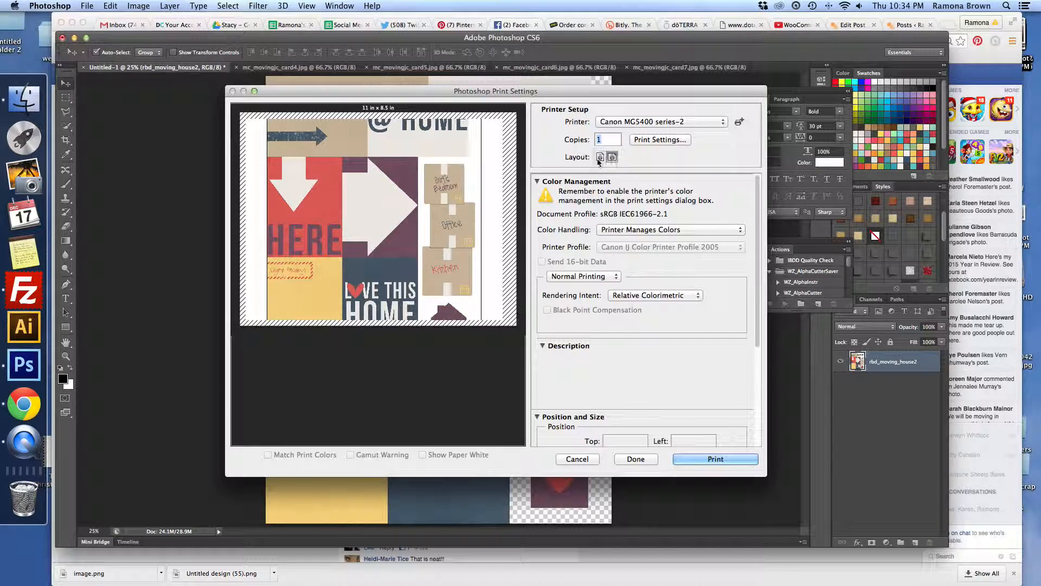
{"action": "left_click", "coordinate": [600, 157]}
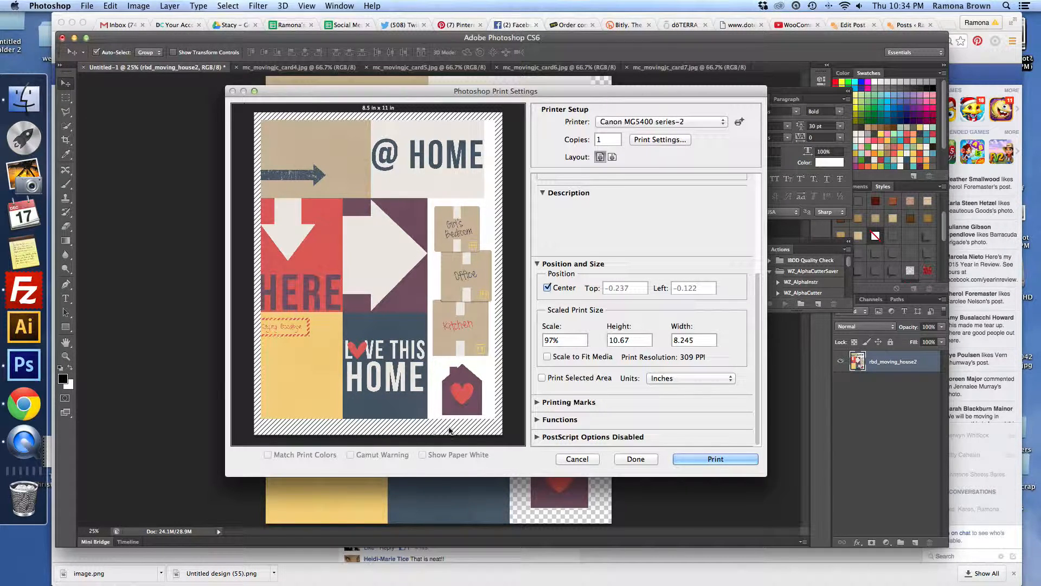
{"action": "mouse_move", "coordinate": [316, 313]}
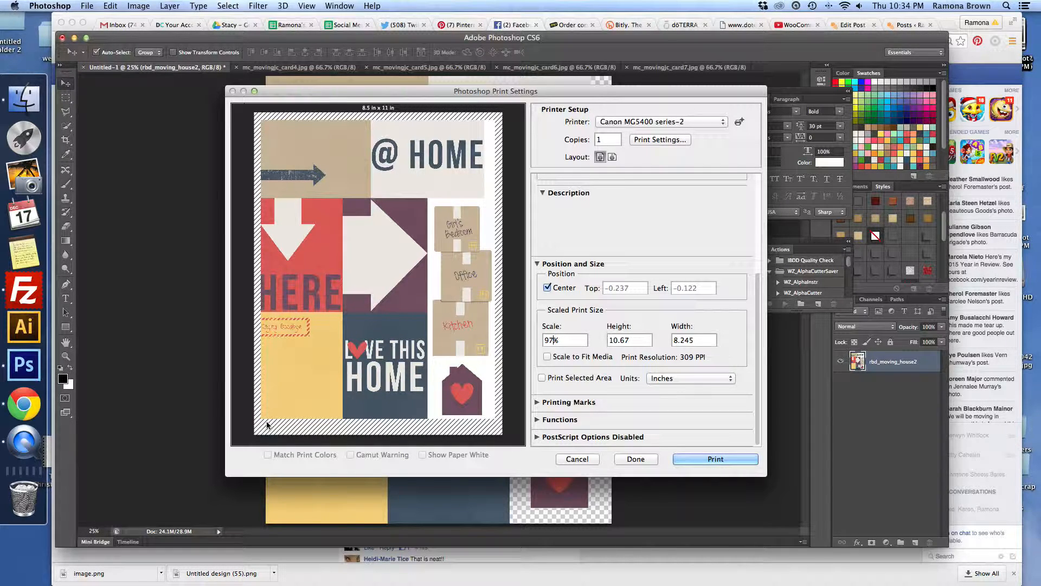
{"action": "mouse_move", "coordinate": [686, 430]}
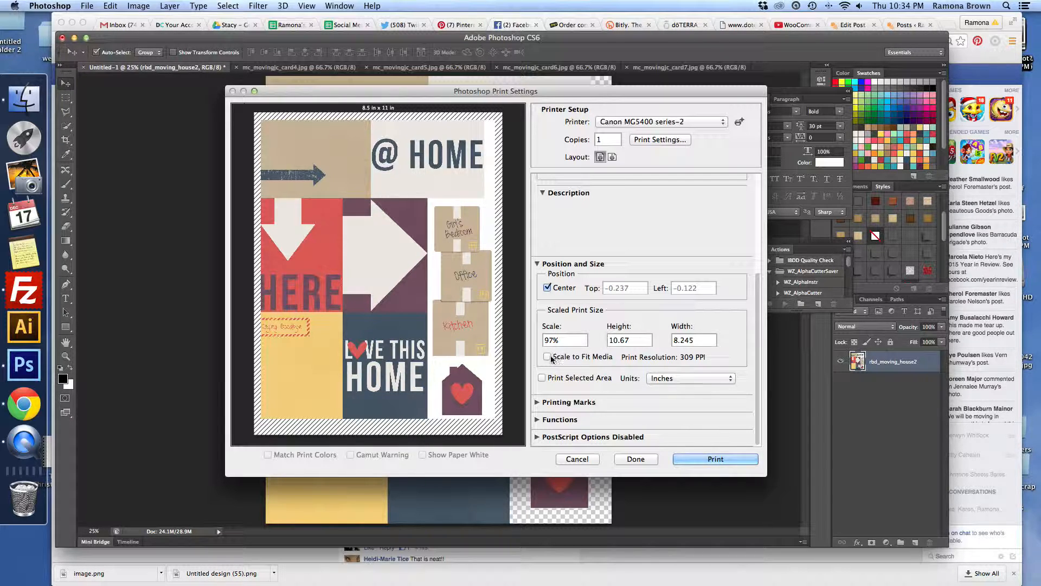
Turn on Scale to Fit Media, sizing the page to 92.67% (10.194 x 7.877 in)
{"action": "left_click", "coordinate": [548, 357]}
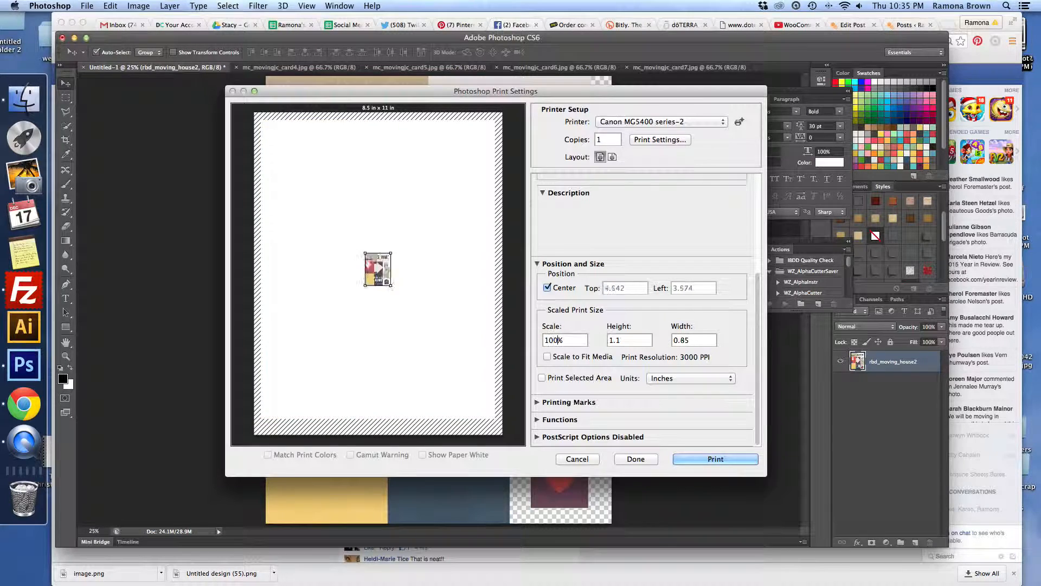
{"action": "left_click", "coordinate": [548, 357]}
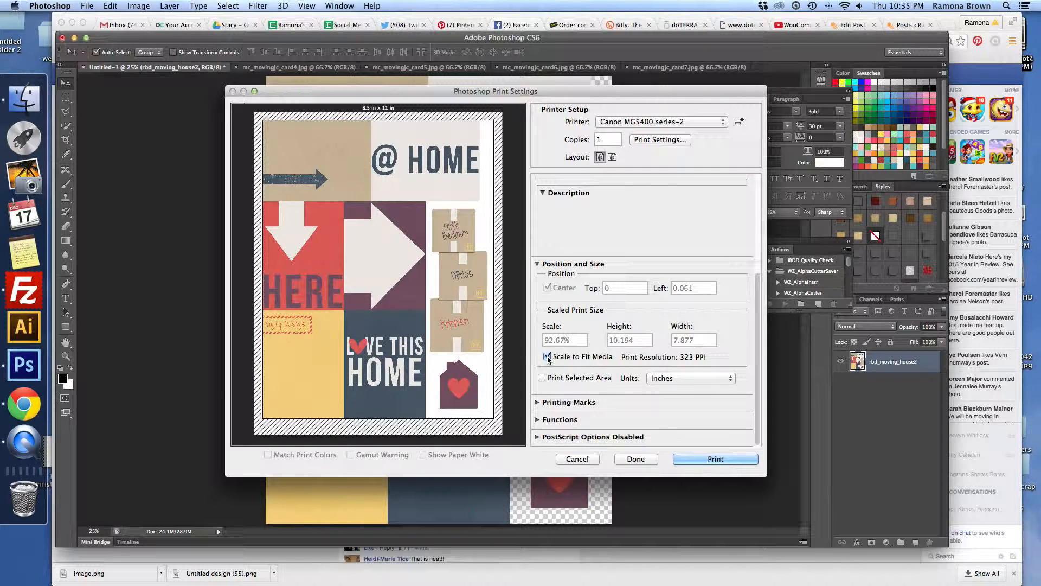
{"action": "mouse_move", "coordinate": [548, 357]}
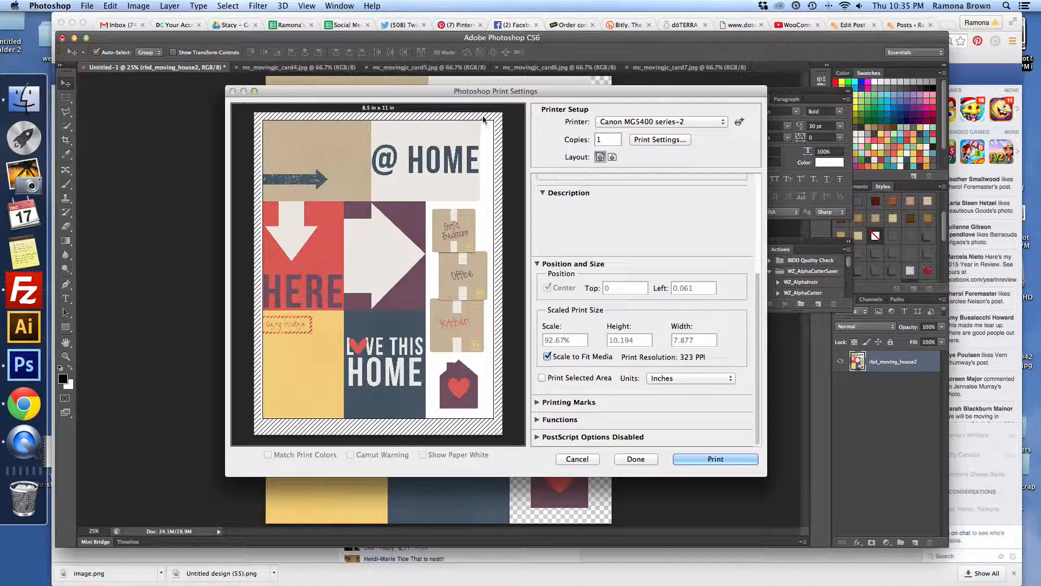
{"action": "mouse_move", "coordinate": [383, 182]}
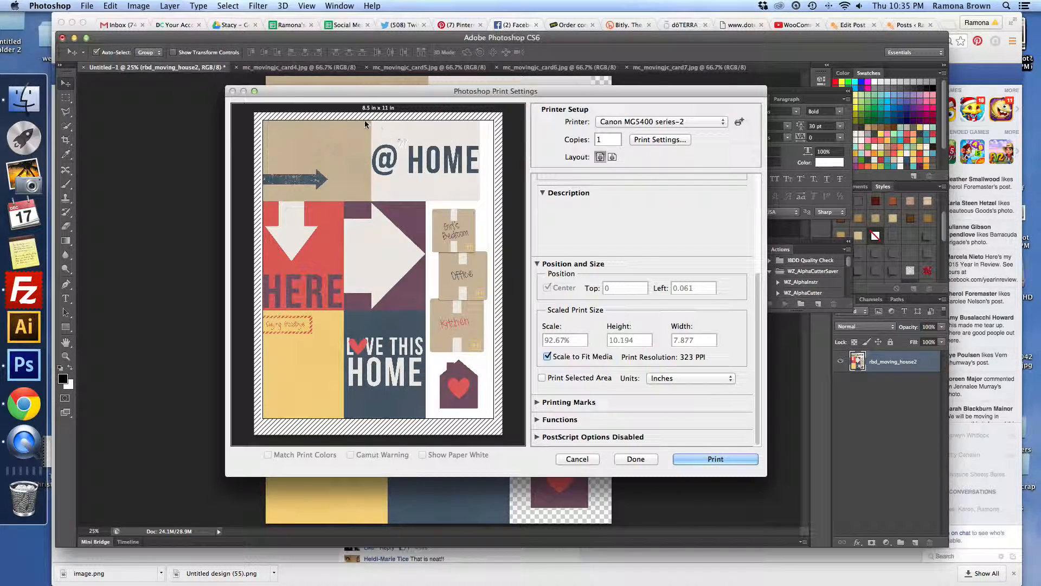
{"action": "mouse_move", "coordinate": [302, 110]}
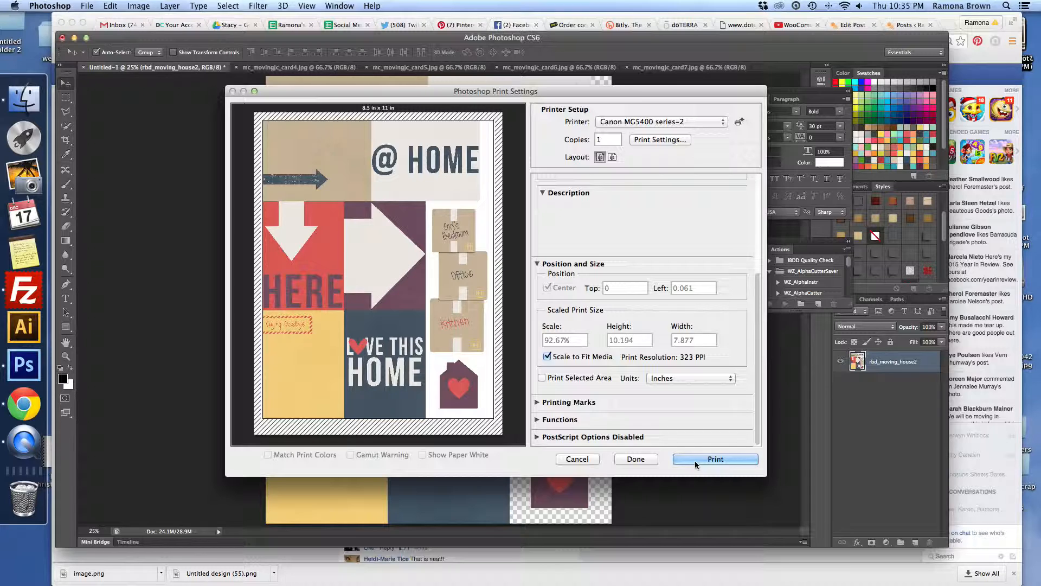
{"action": "mouse_move", "coordinate": [594, 468]}
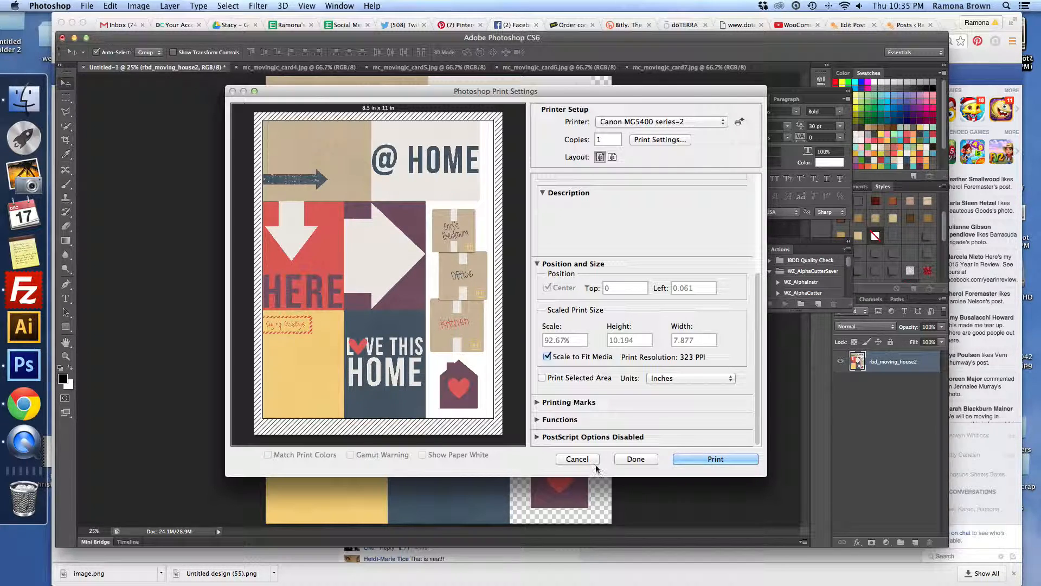
Cancel the Print Settings dialog, returning to the merged moving-card collage page
{"action": "left_click", "coordinate": [577, 458]}
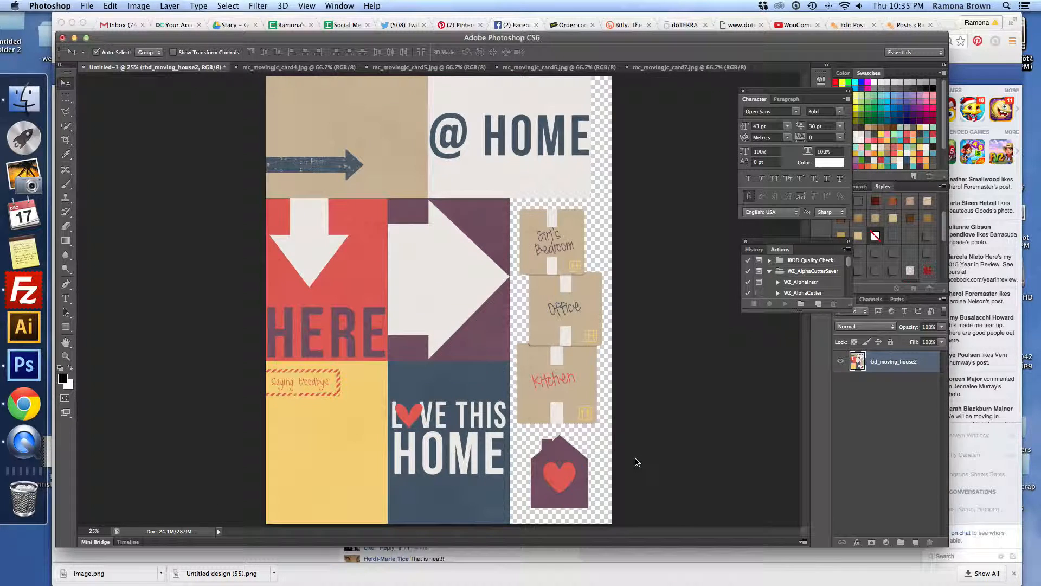